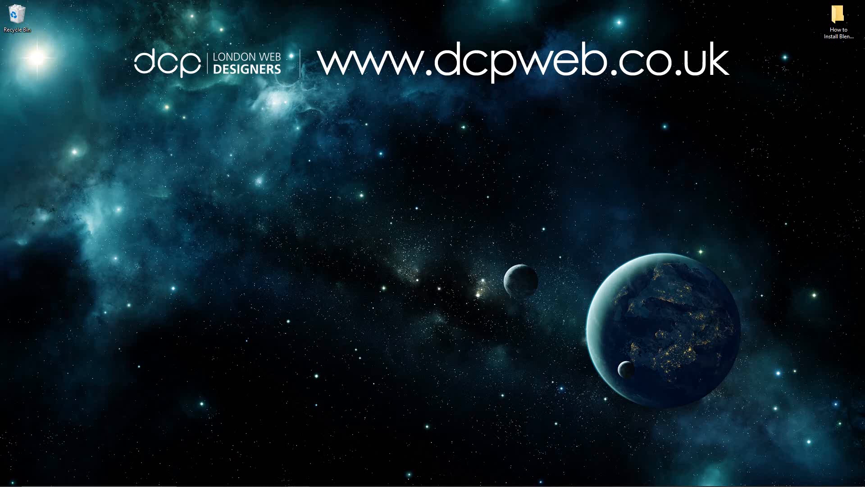
Open the Start menu, then launch Google Chrome from the taskbar.
left_click(7, 478)
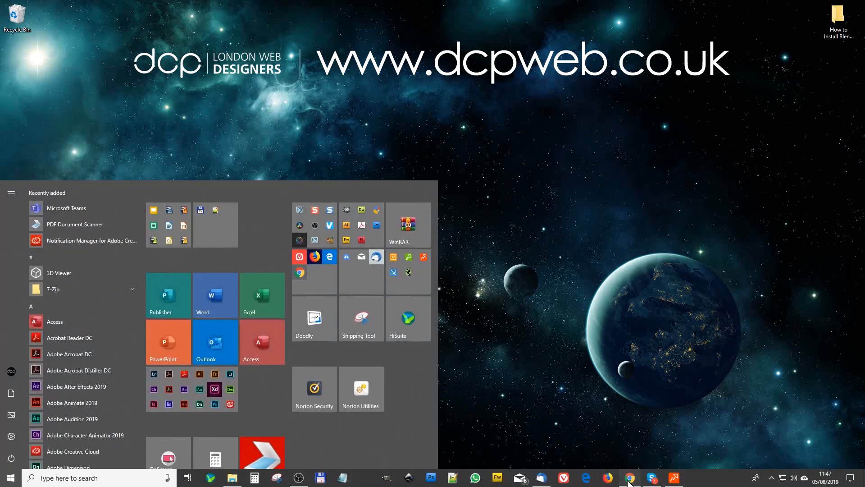
left_click(628, 478)
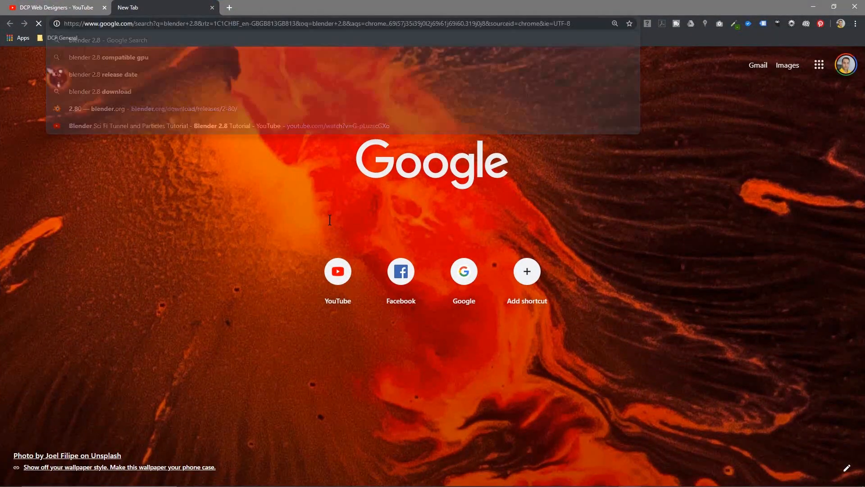
Search blender 2.8, open the blender.org result, and go to Download Blender 2.80.
key("Return")
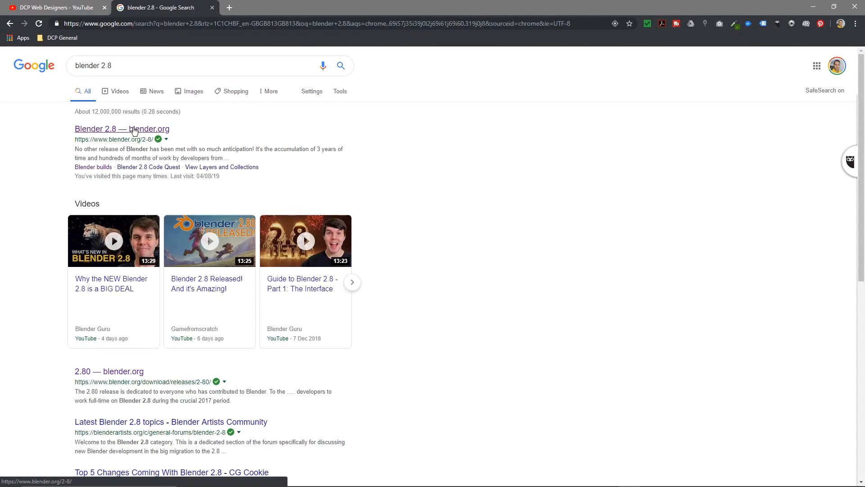
left_click(109, 370)
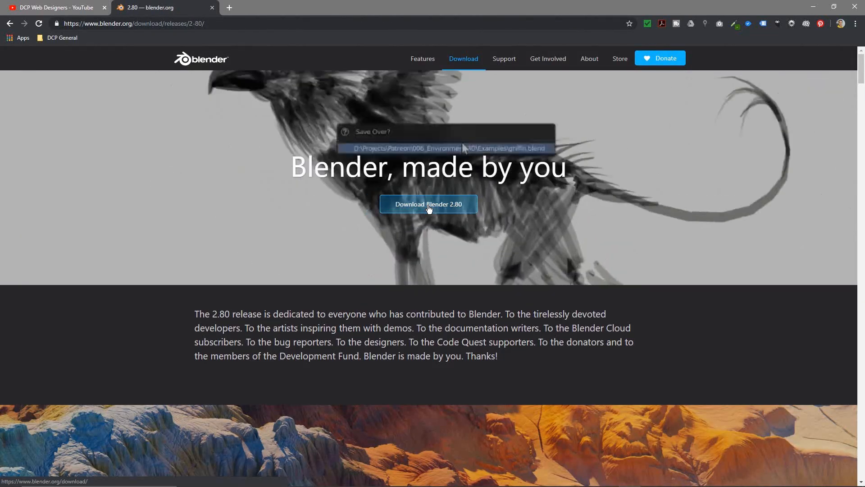
left_click(429, 203)
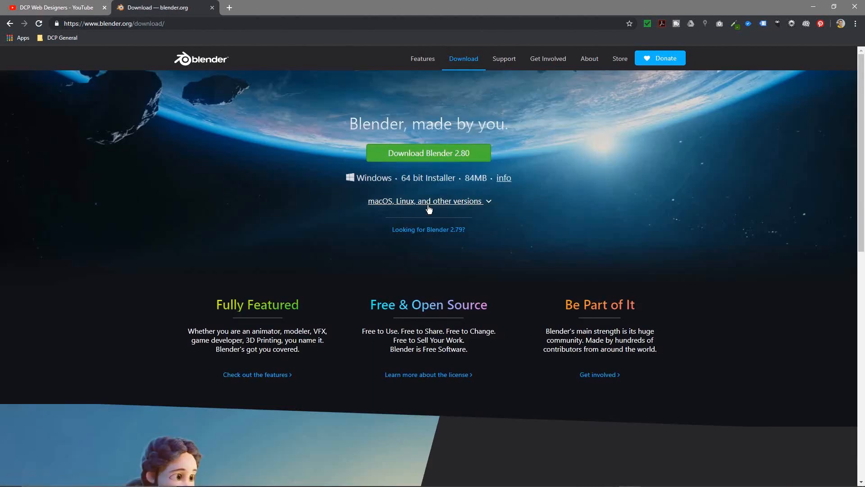
mouse_move(455, 137)
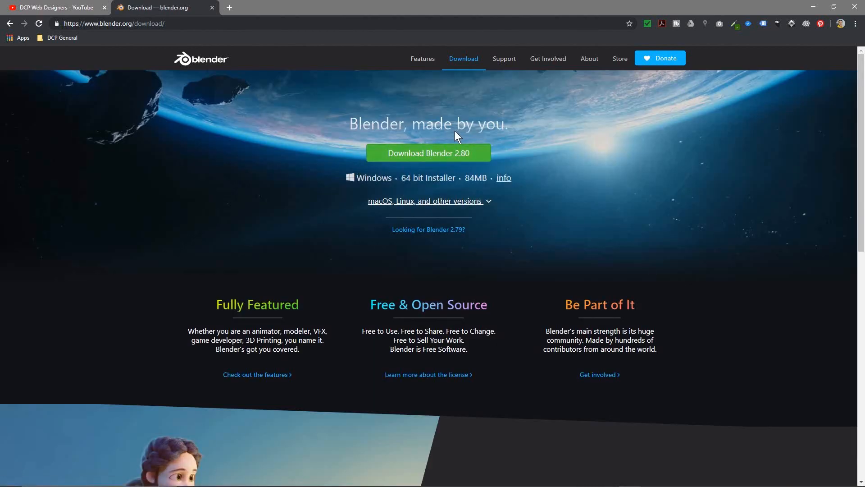
mouse_move(381, 182)
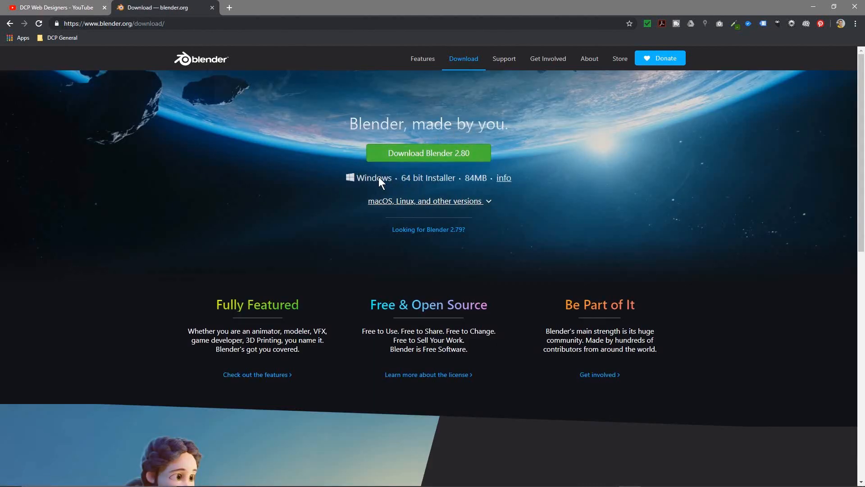
left_click(428, 200)
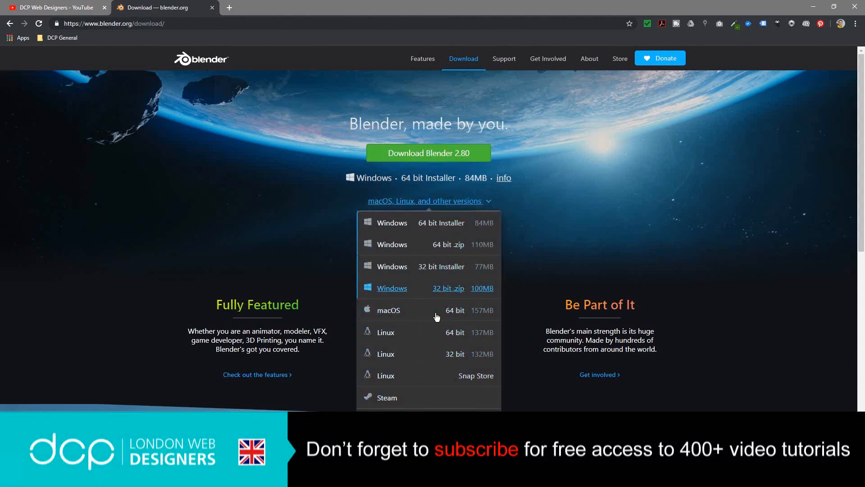
mouse_move(423, 232)
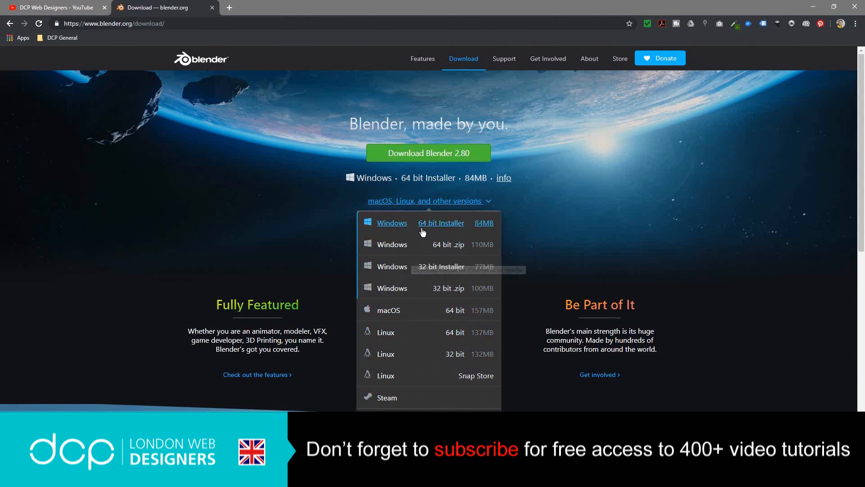
mouse_move(418, 322)
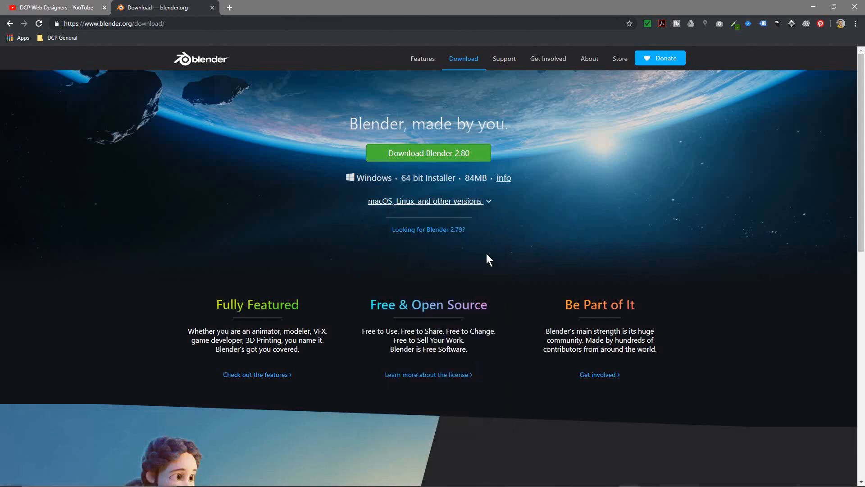
mouse_move(451, 160)
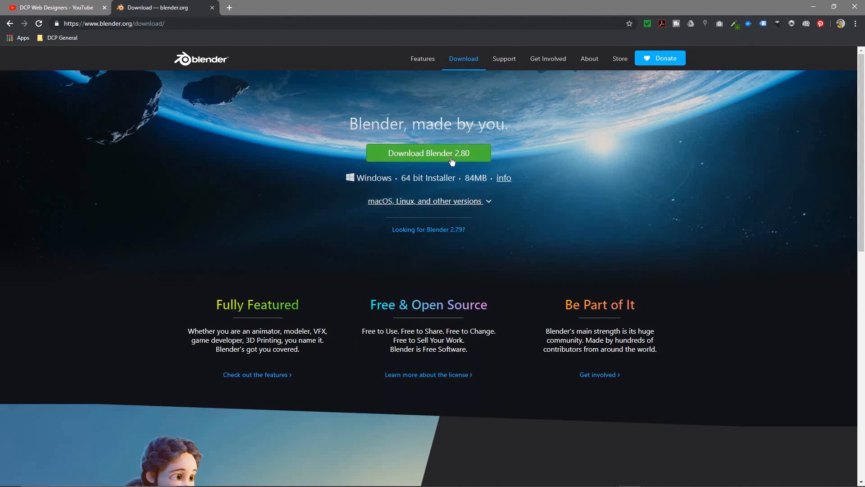
left_click(425, 201)
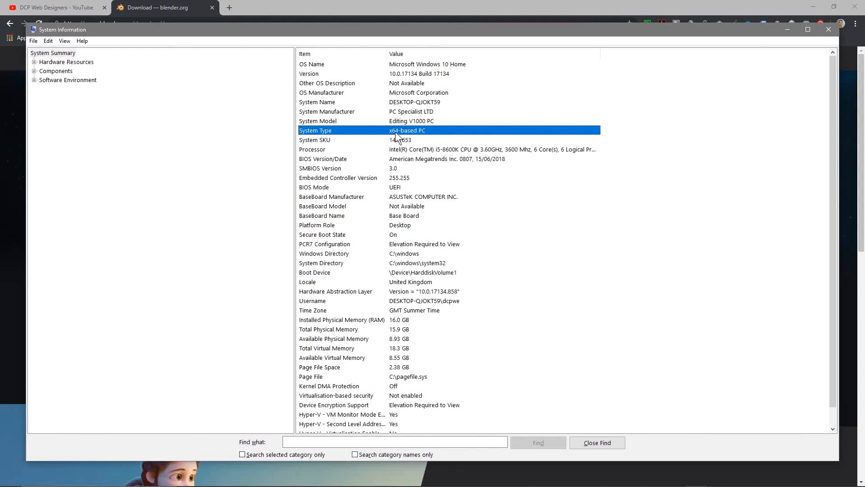
mouse_move(401, 140)
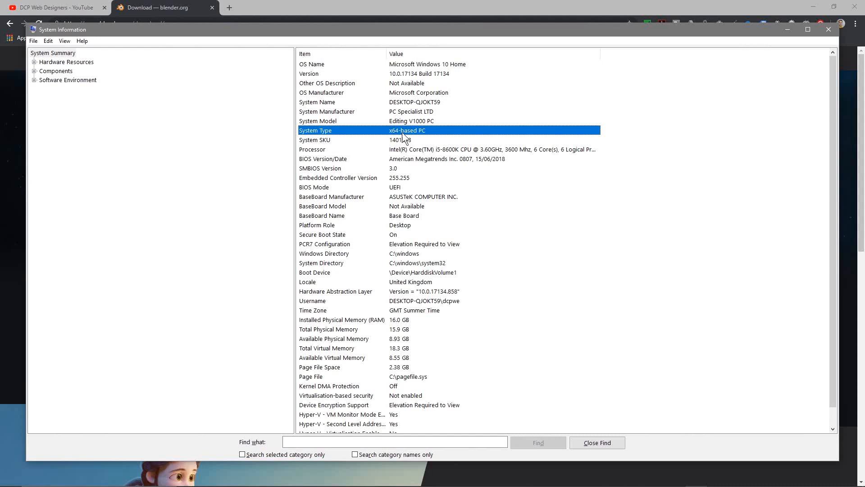
mouse_move(401, 139)
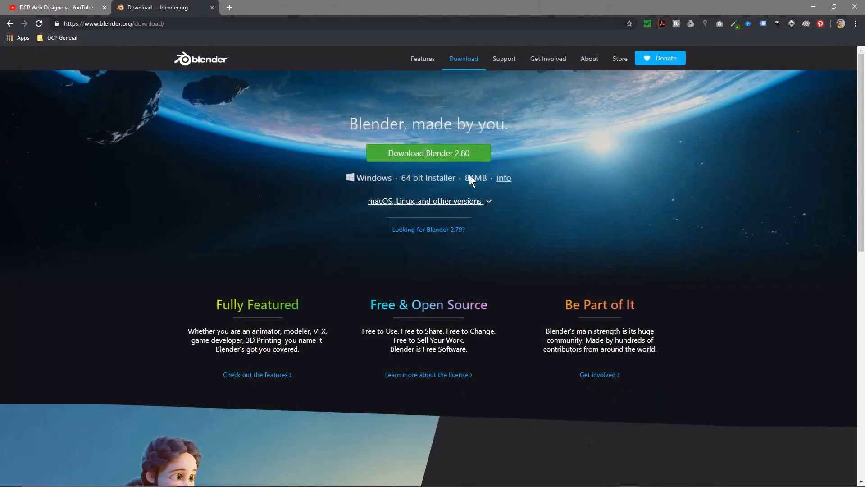
Review and collapse the other-versions list, then download the Windows 64 bit installer.
left_click(428, 201)
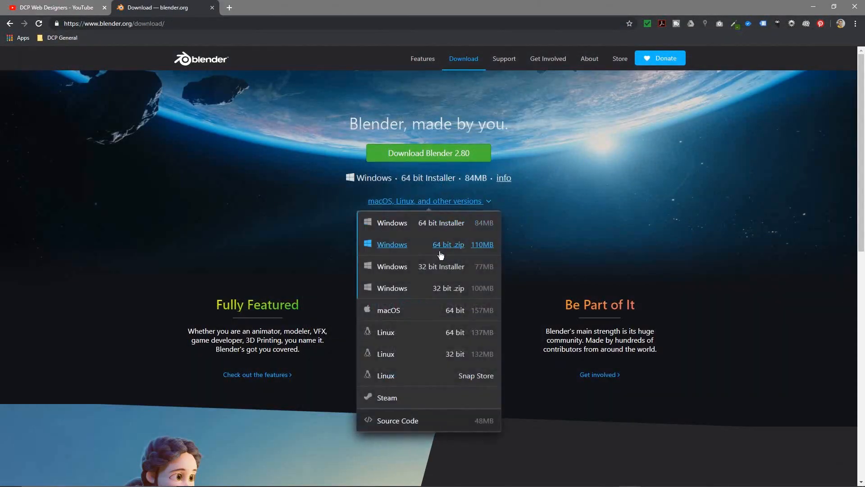
mouse_move(632, 253)
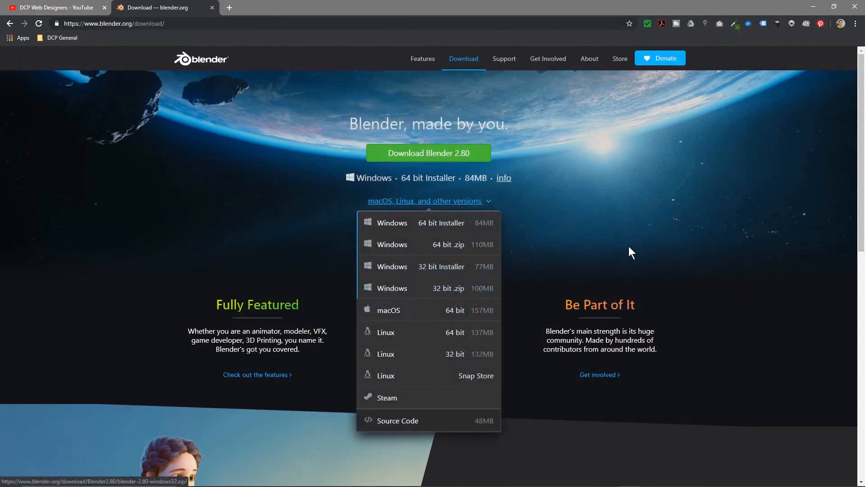
left_click(427, 153)
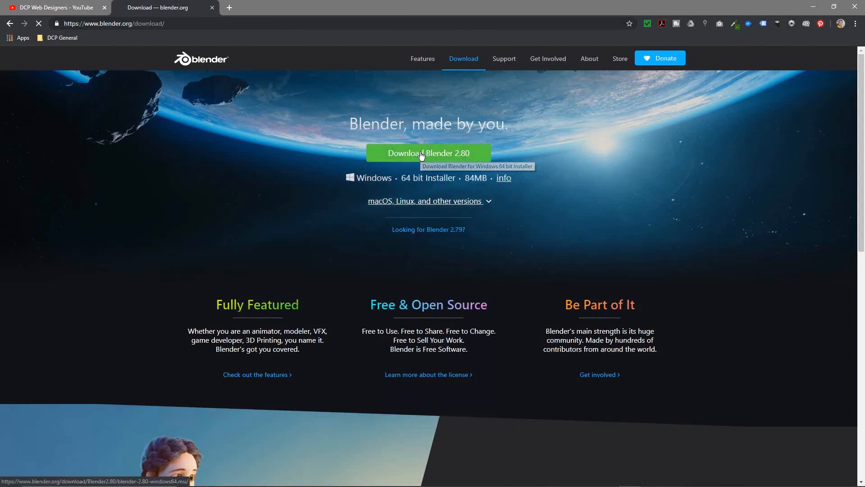
left_click(428, 153)
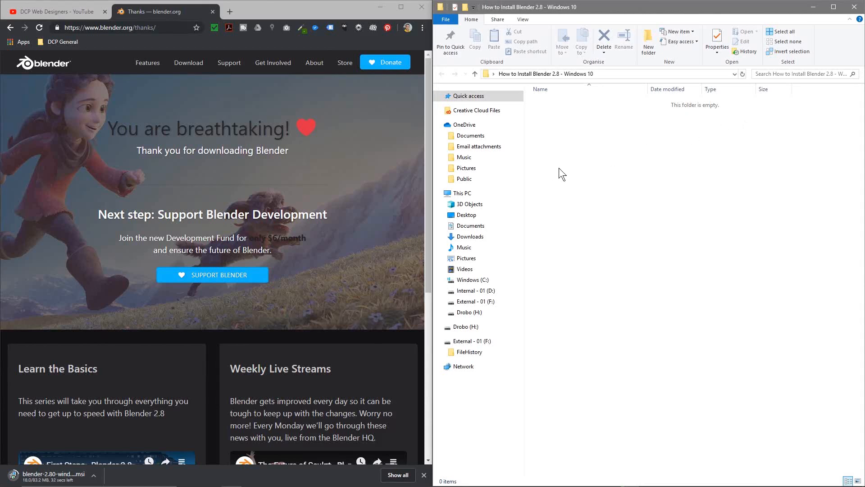
mouse_move(225, 247)
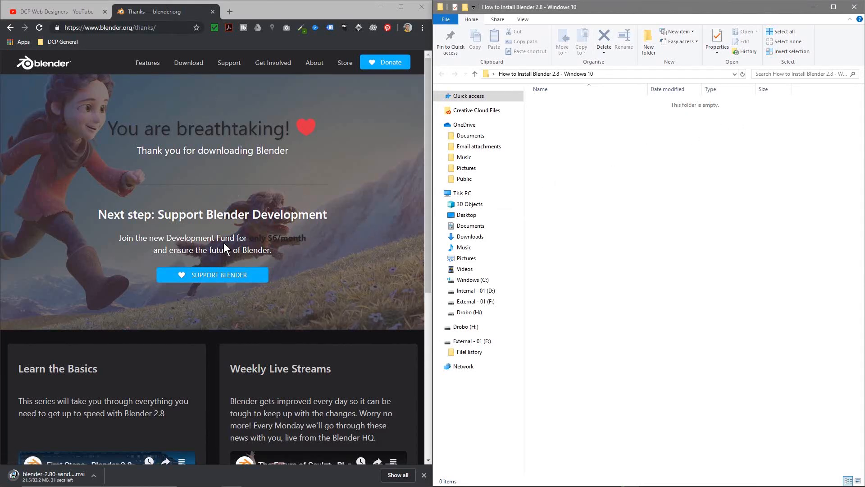
mouse_move(235, 160)
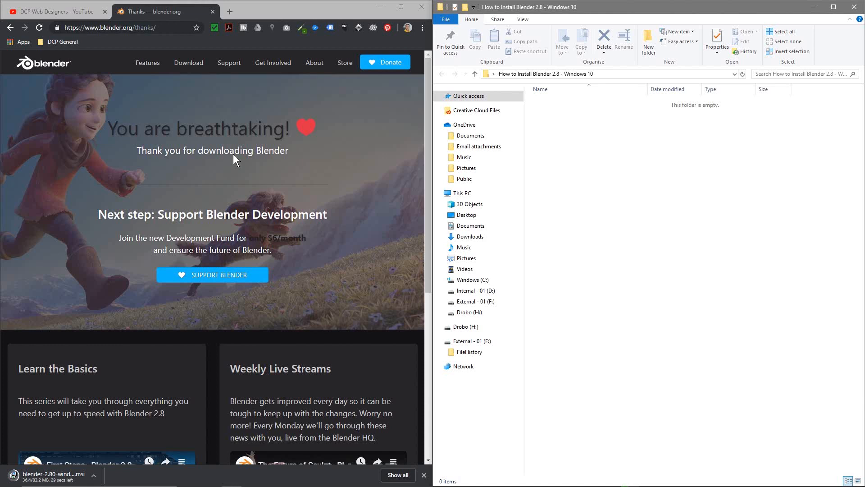
mouse_move(105, 395)
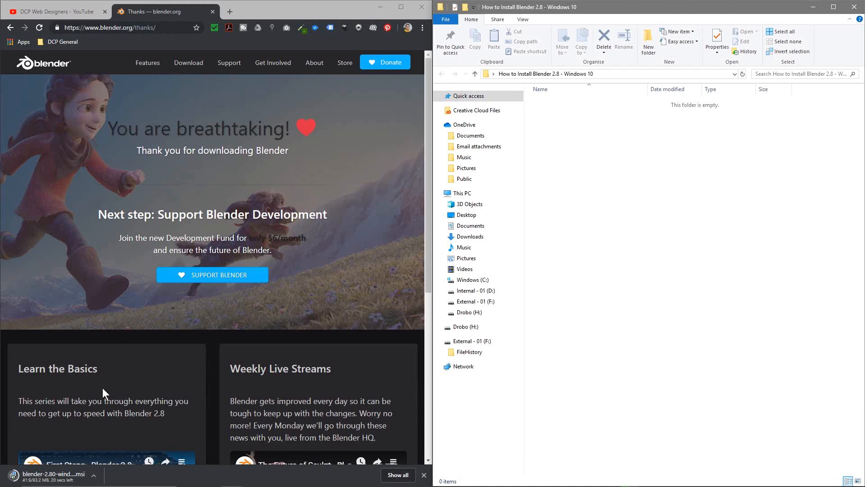
mouse_move(216, 359)
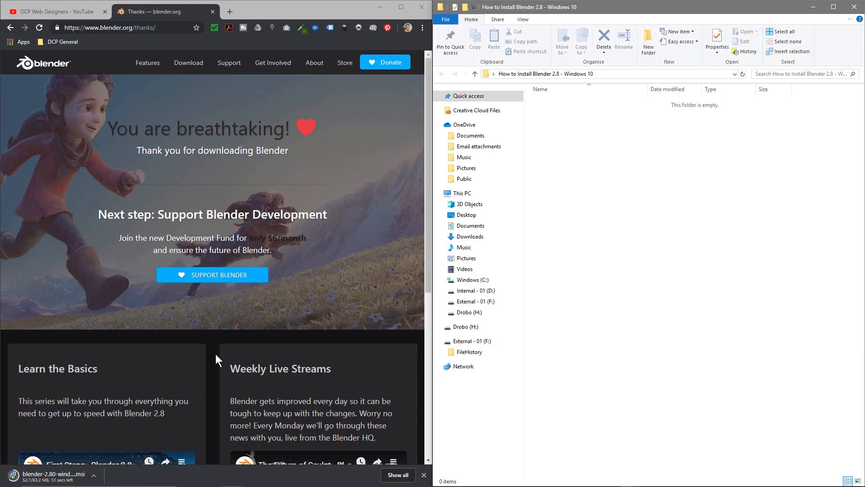
mouse_move(216, 343)
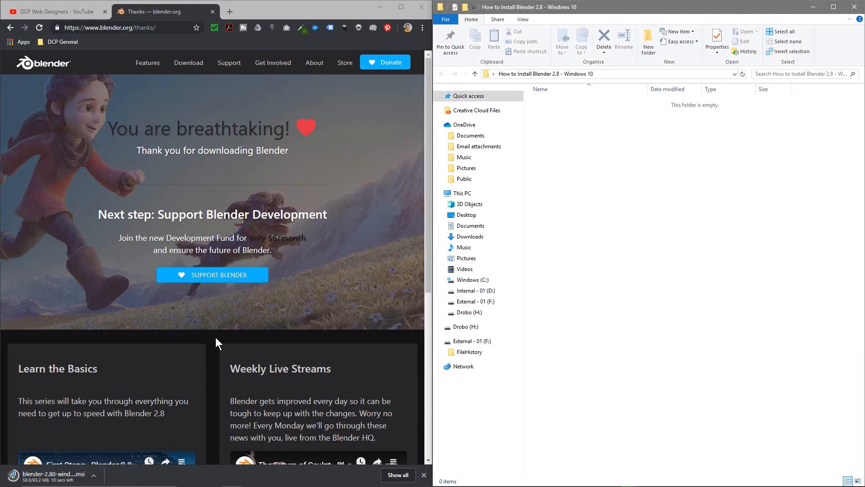
mouse_move(216, 335)
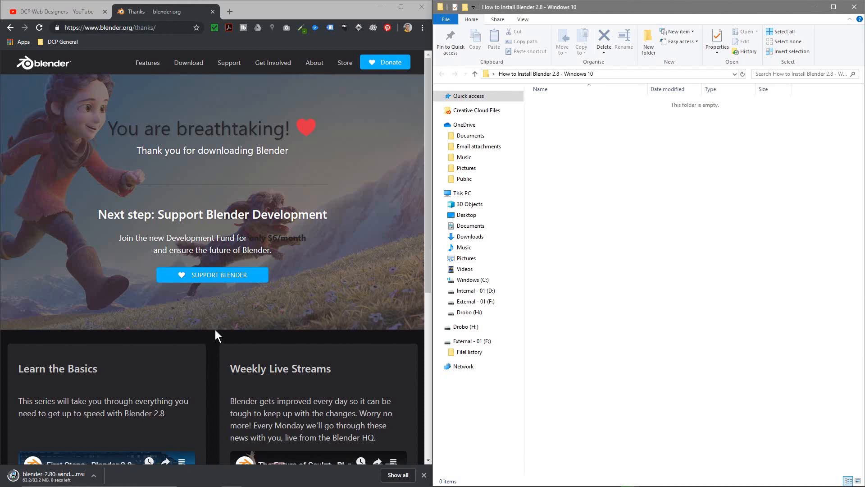
mouse_move(154, 385)
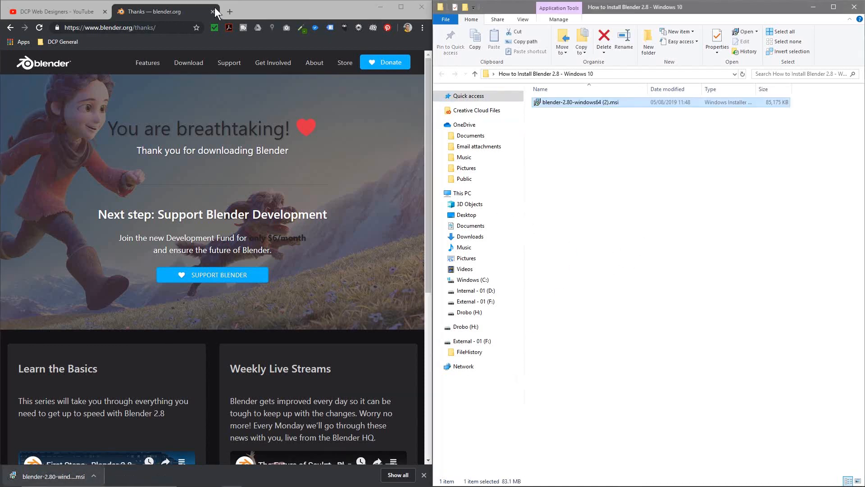
Exit Chrome once blender-2.80-windows64 (2).msi finishes downloading.
left_click(415, 7)
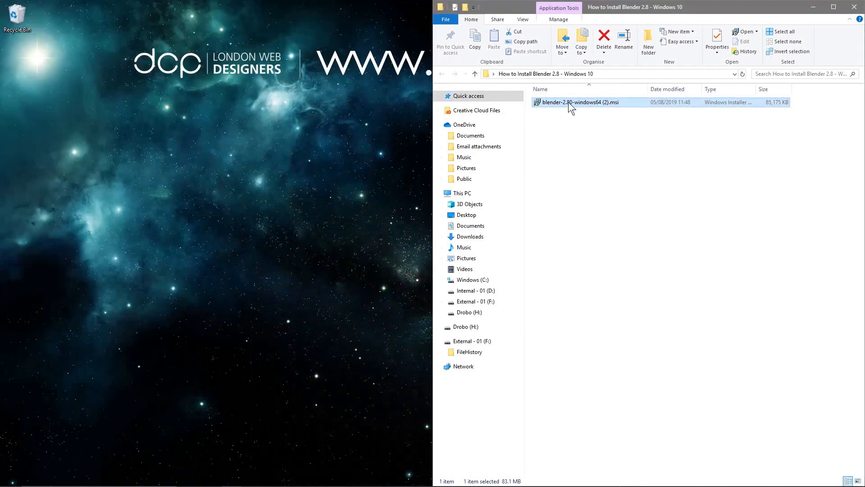
Run the Blender .msi with licence accepted and default location, dismissing the antivirus notice.
double_click(578, 102)
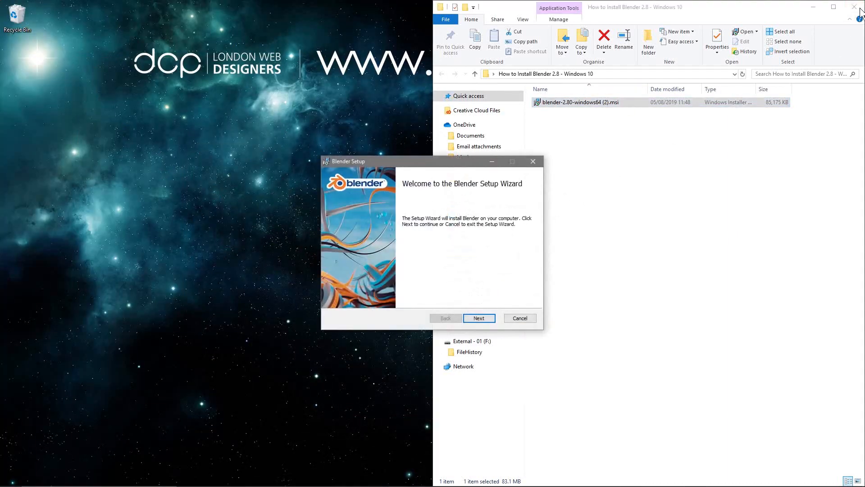
left_click(478, 318)
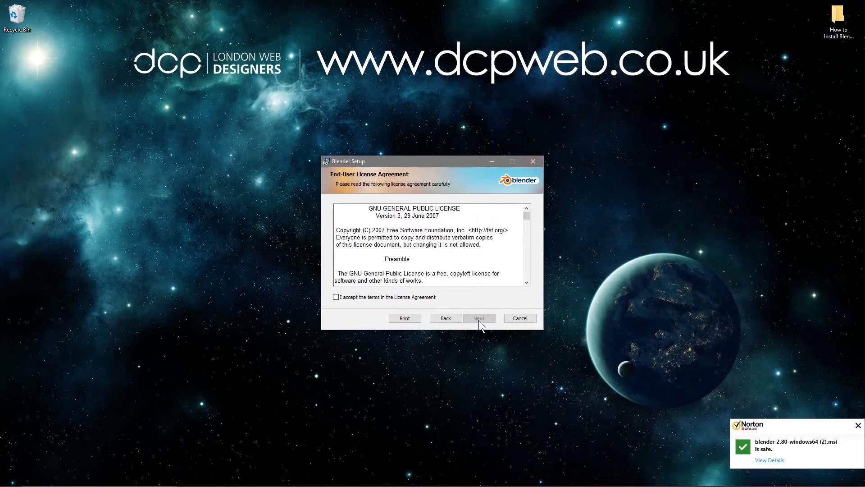
left_click(478, 318)
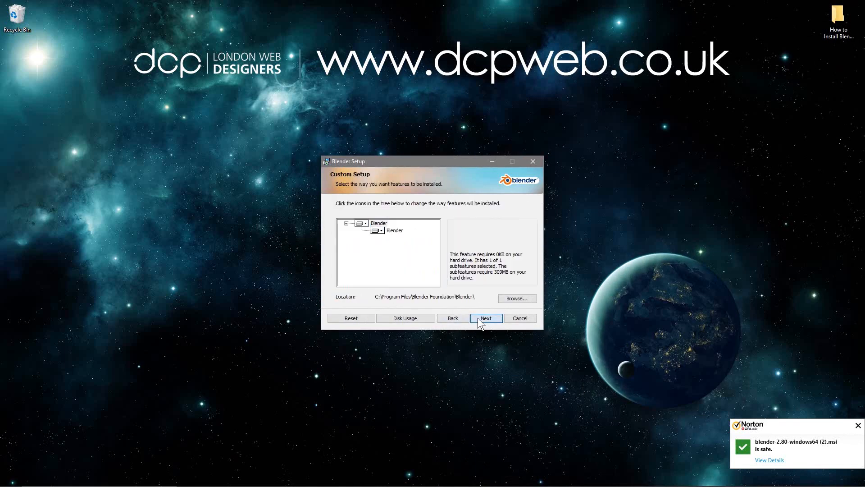
left_click(486, 318)
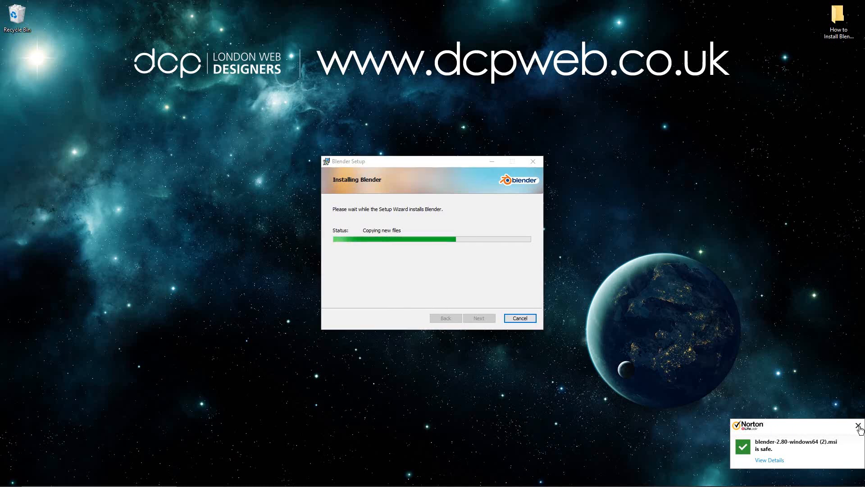
left_click(857, 428)
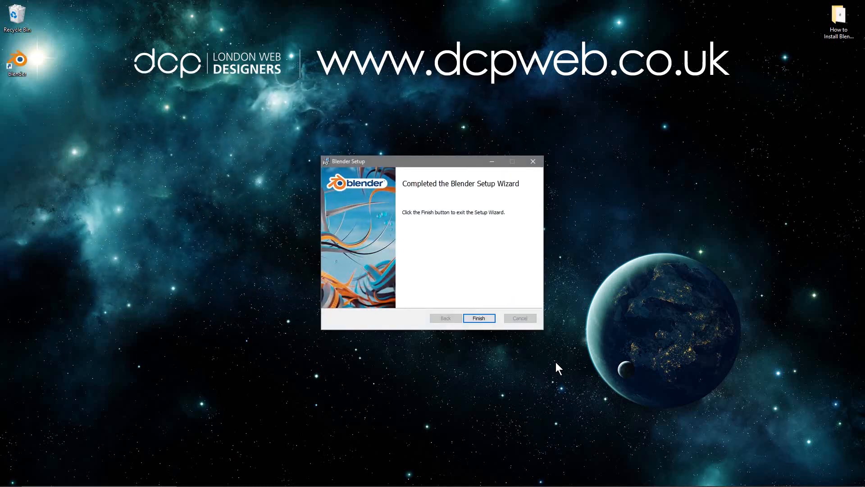
mouse_move(498, 249)
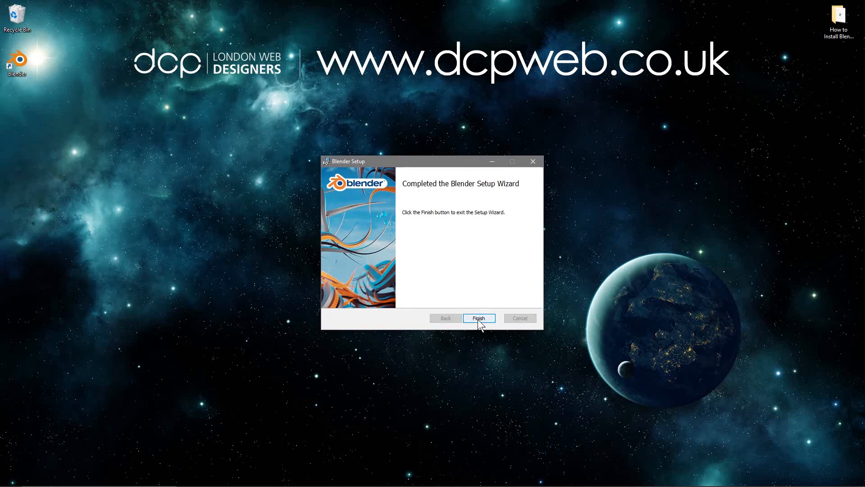
left_click(478, 318)
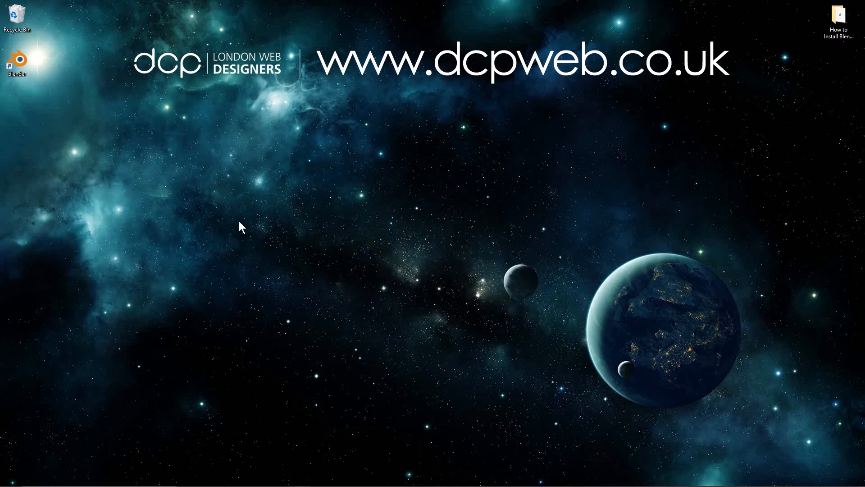
Delete the desktop shortcut and launch Blender from the Start menu's Recently added.
left_click(17, 61)
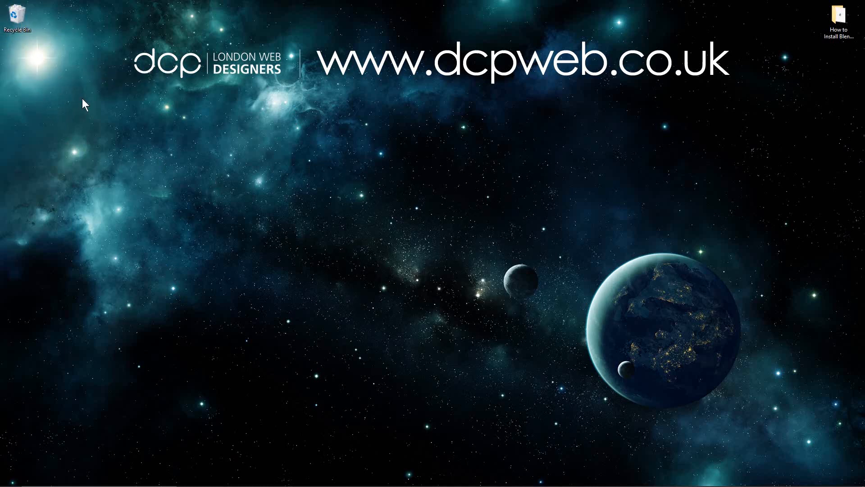
left_click(9, 477)
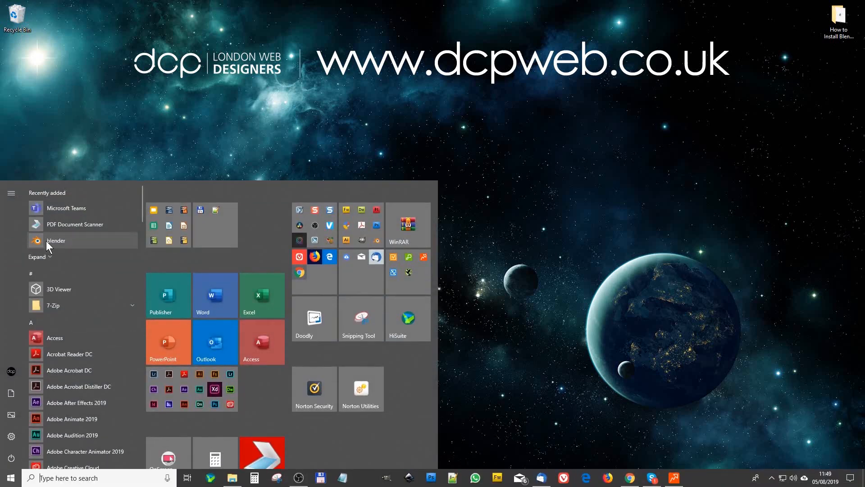
right_click(55, 240)
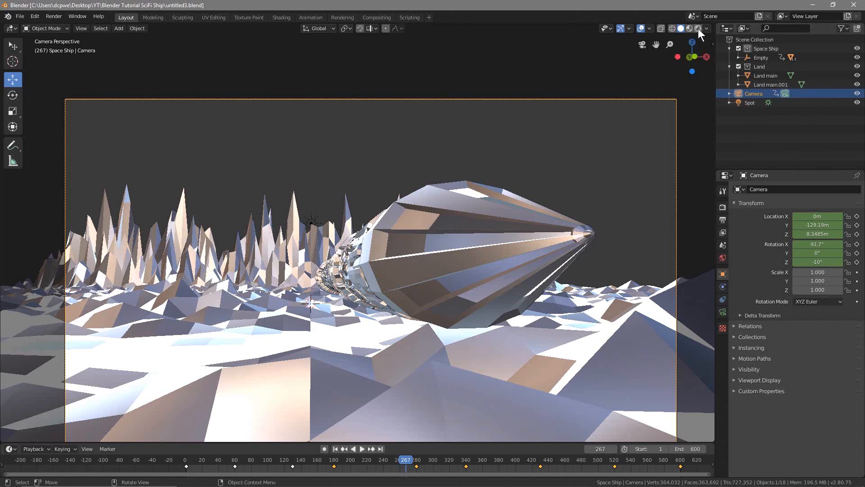
Switch to Rendered shading, play the spaceship animation from frame 0, then quit Blender.
left_click(697, 28)
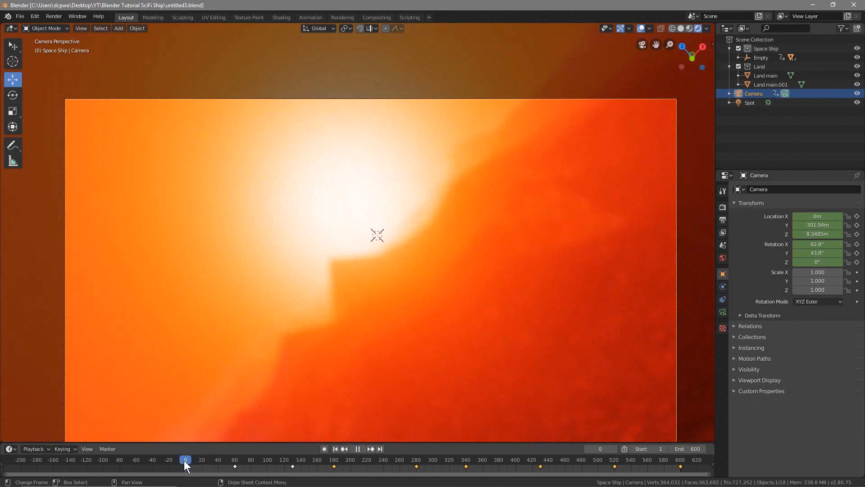
left_click(357, 449)
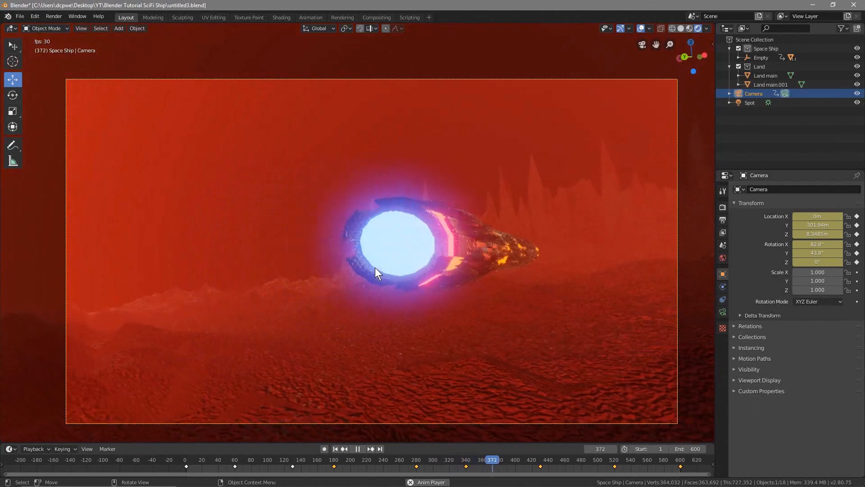
left_click(357, 449)
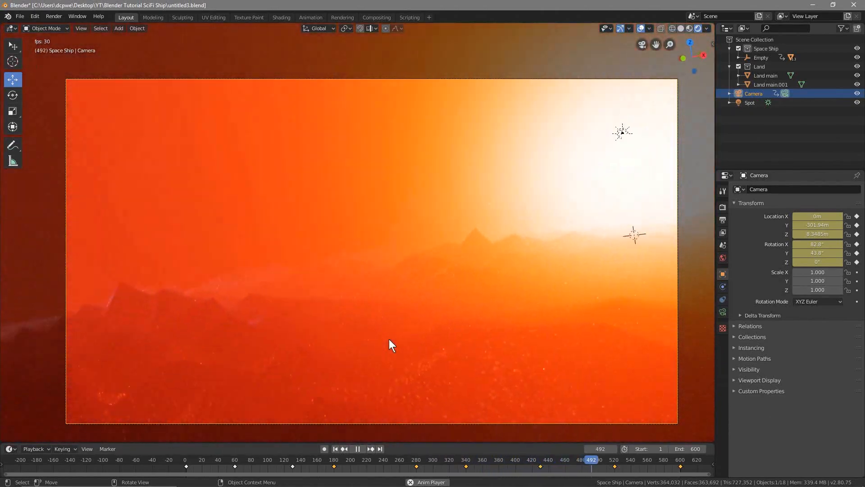
left_click(357, 449)
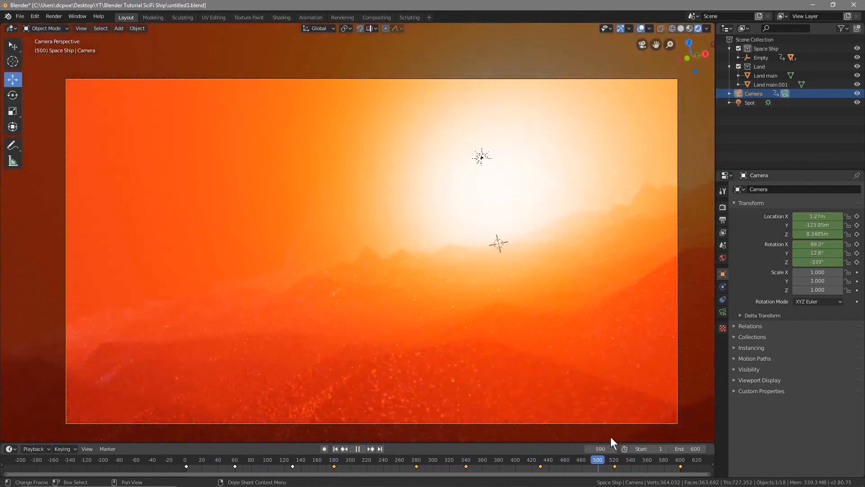
left_click(249, 459)
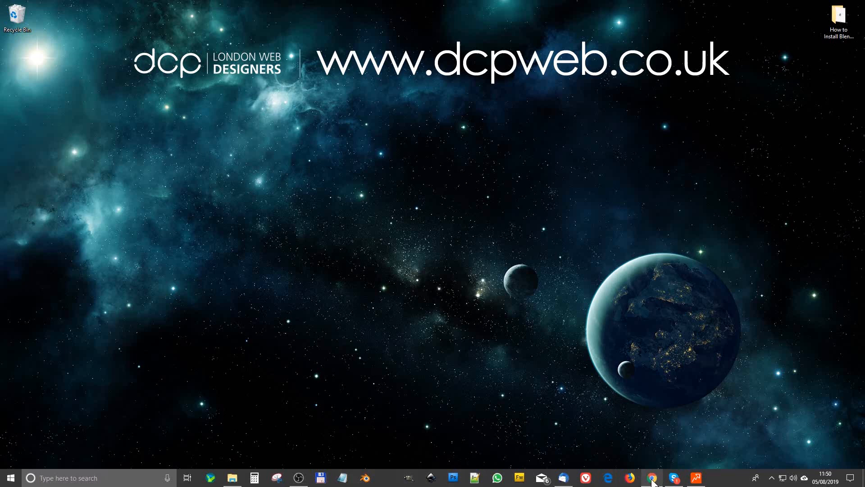
Bring Chrome back and browse the DCP Web Designers channel's Playlists tab.
left_click(651, 478)
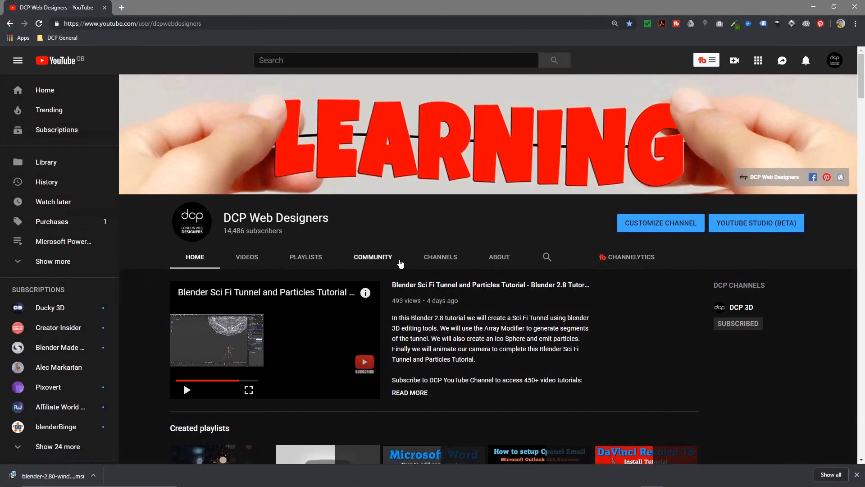
mouse_move(359, 227)
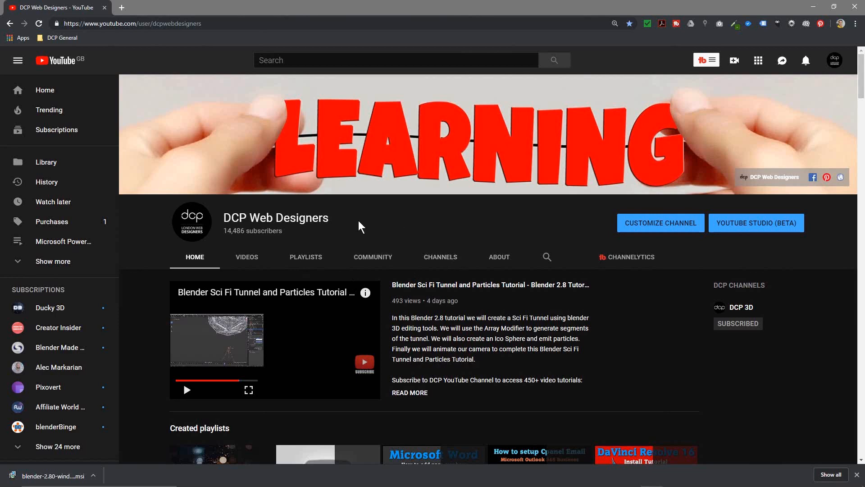
left_click(305, 256)
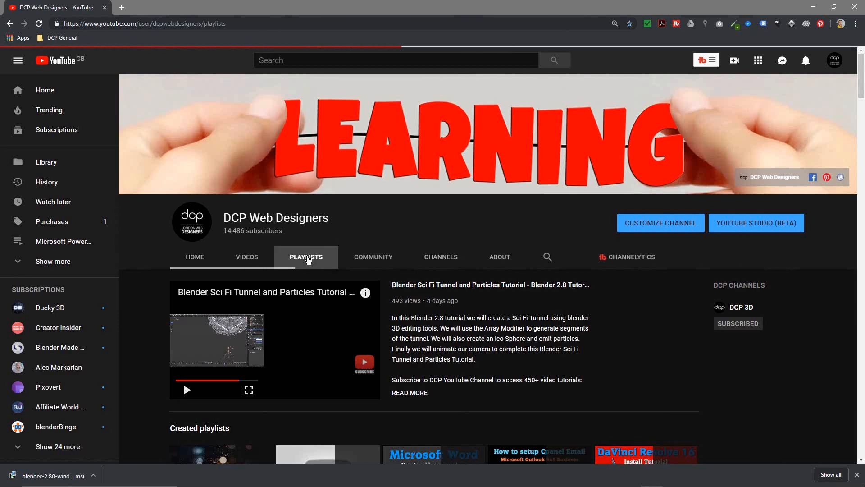
scroll("down", 3)
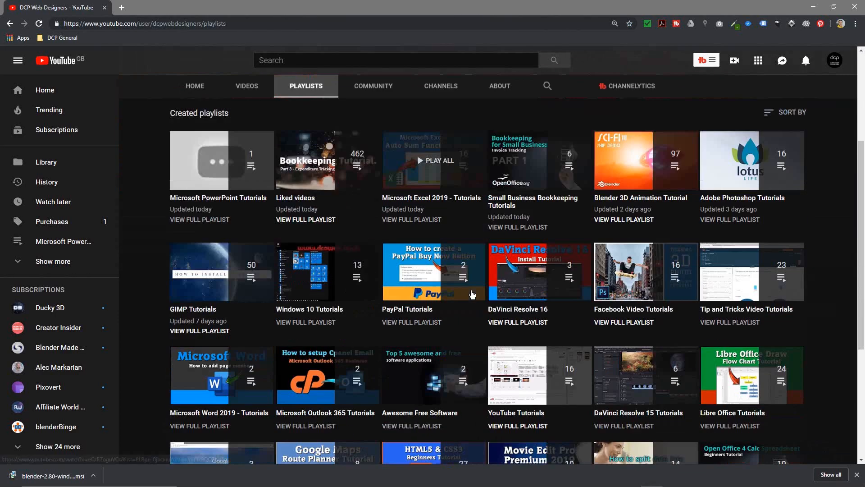
scroll("down", 3)
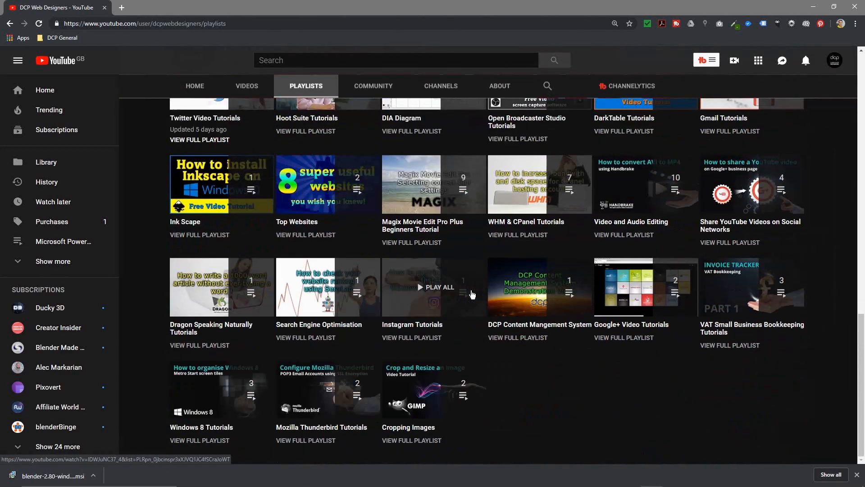
mouse_move(549, 407)
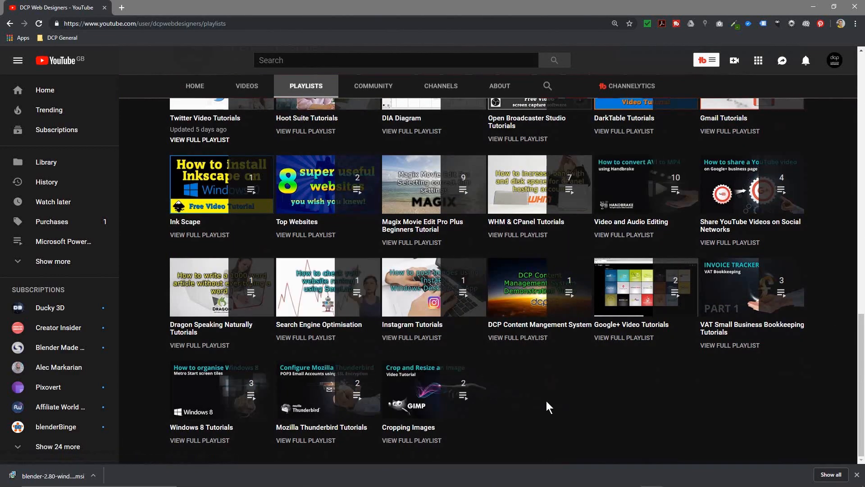
scroll("up", 3)
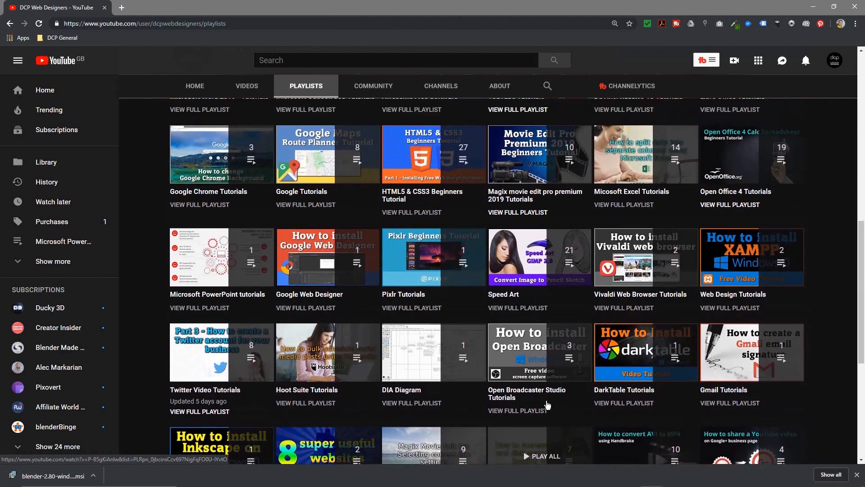
scroll("up", 3)
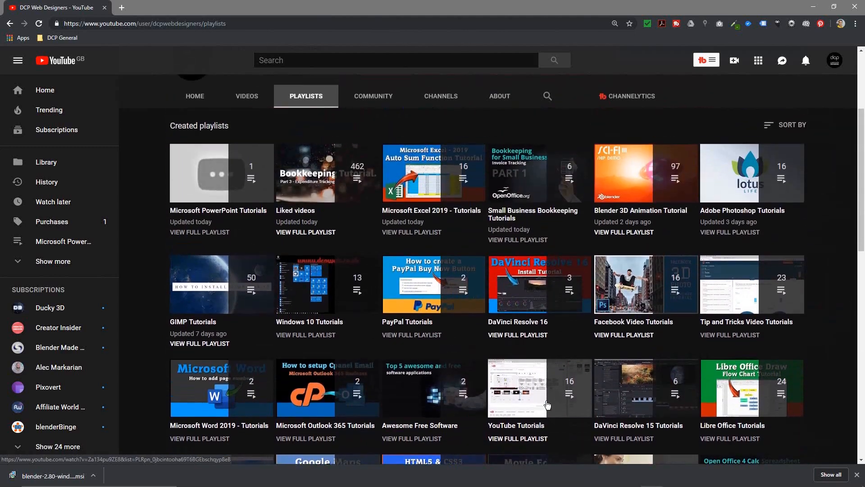
scroll("up", 3)
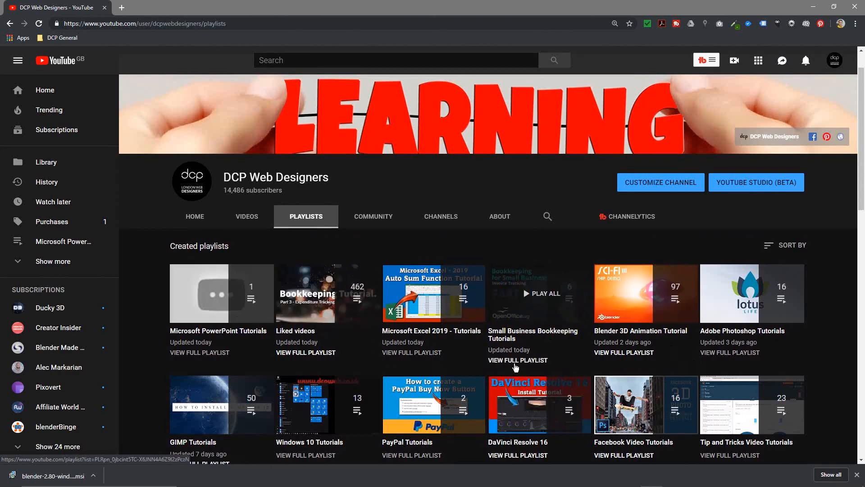
scroll("down", 3)
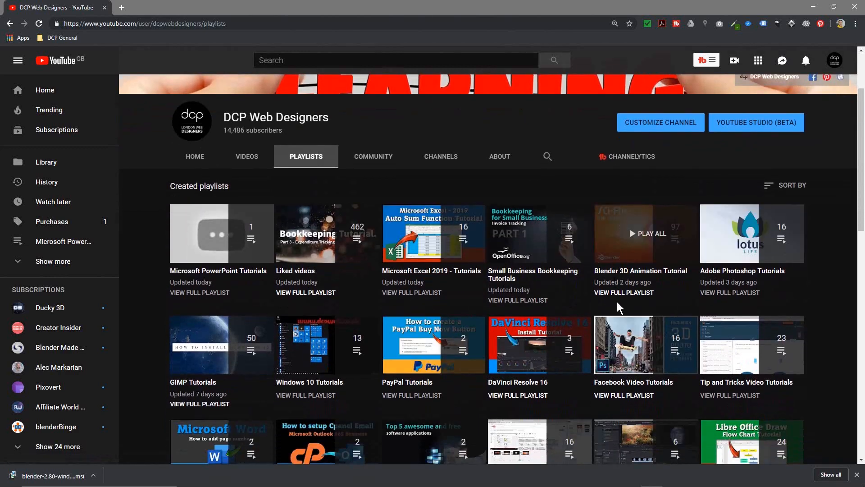
mouse_move(646, 275)
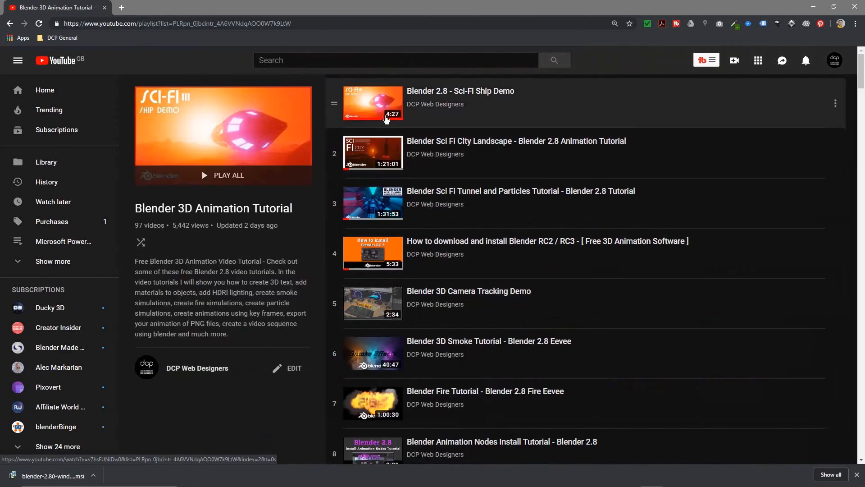
Scroll down the 97-video Blender 3D Animation Tutorial playlist and back up to Sci-Fi Ship Demo.
scroll("down", 3)
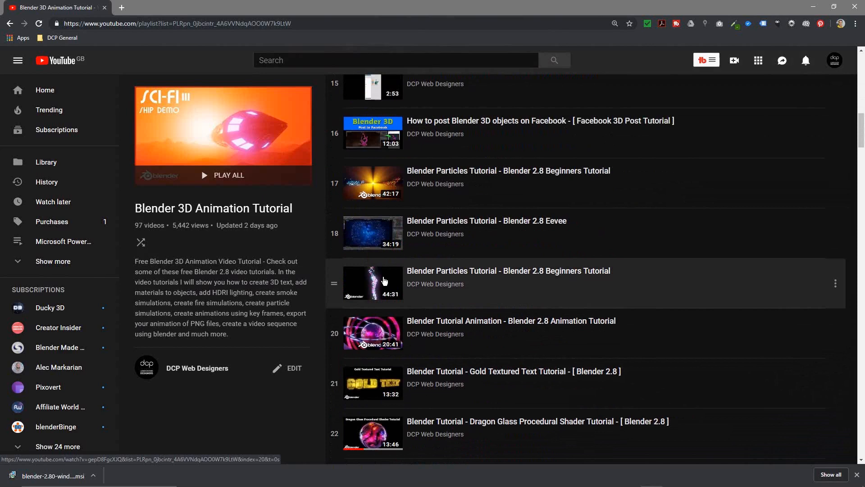
scroll("down", 3)
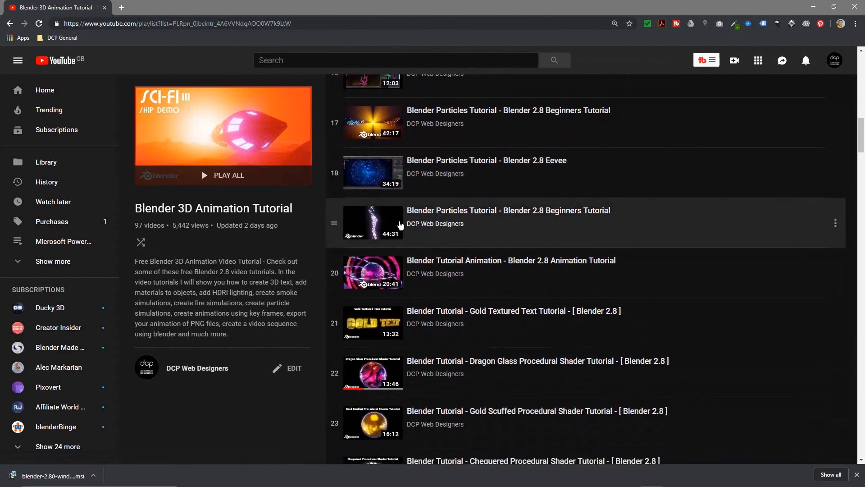
scroll("down", 3)
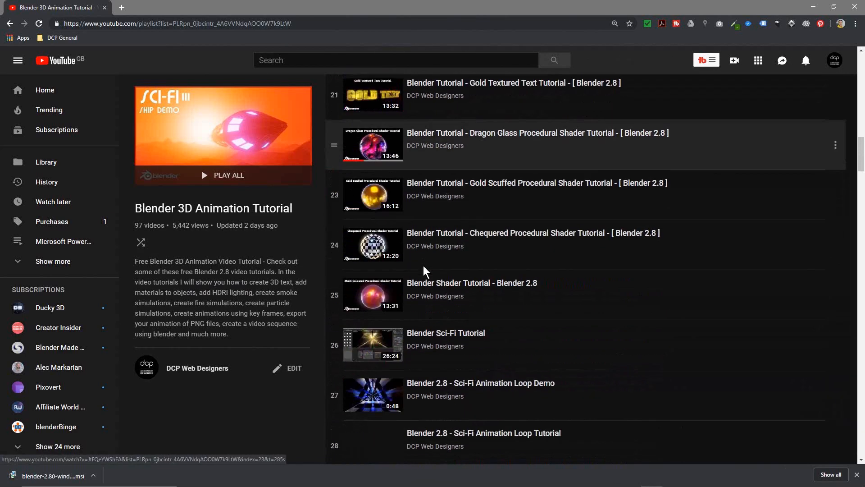
scroll("down", 3)
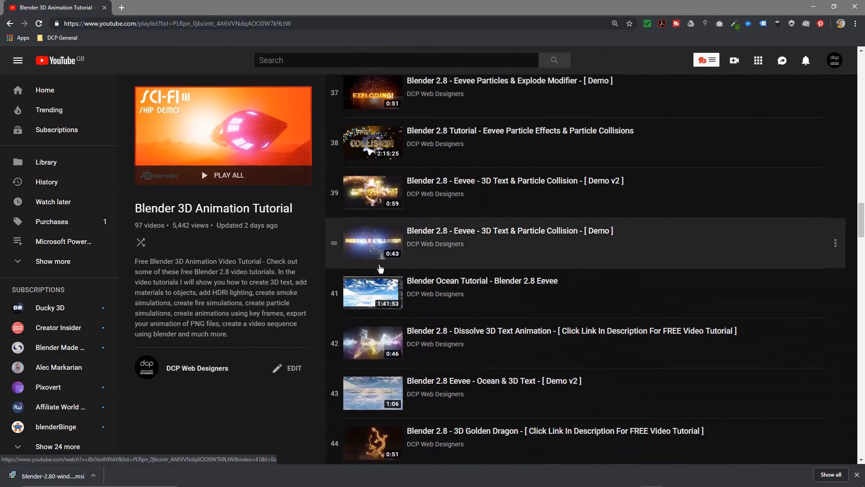
scroll("down", 3)
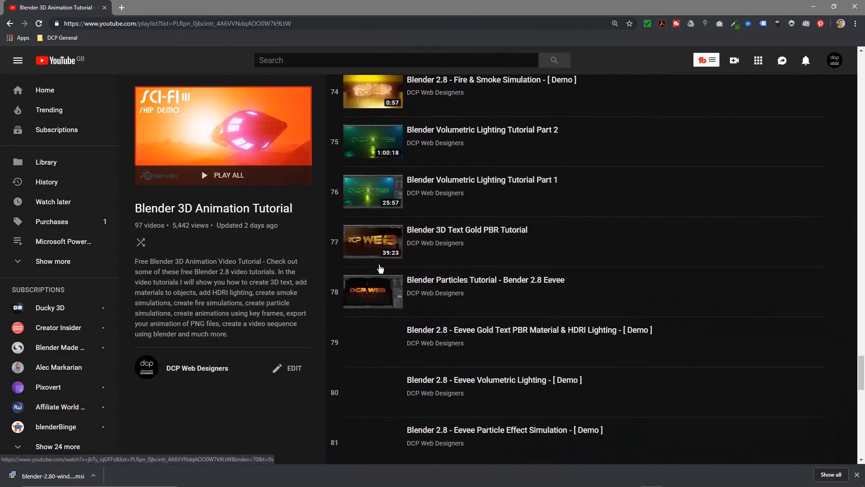
scroll("down", 3)
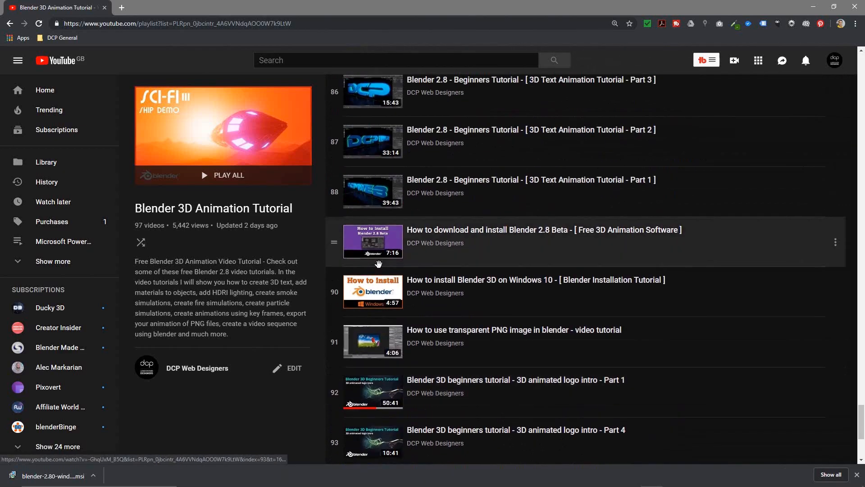
scroll("up", 3)
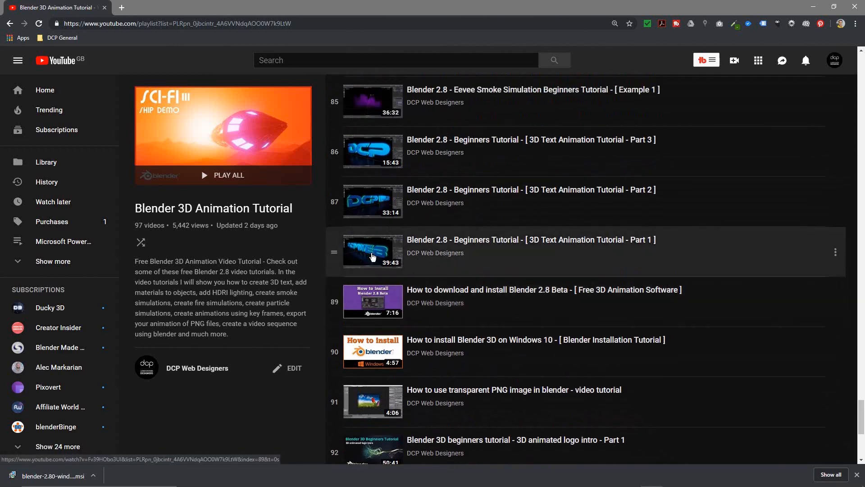
mouse_move(379, 224)
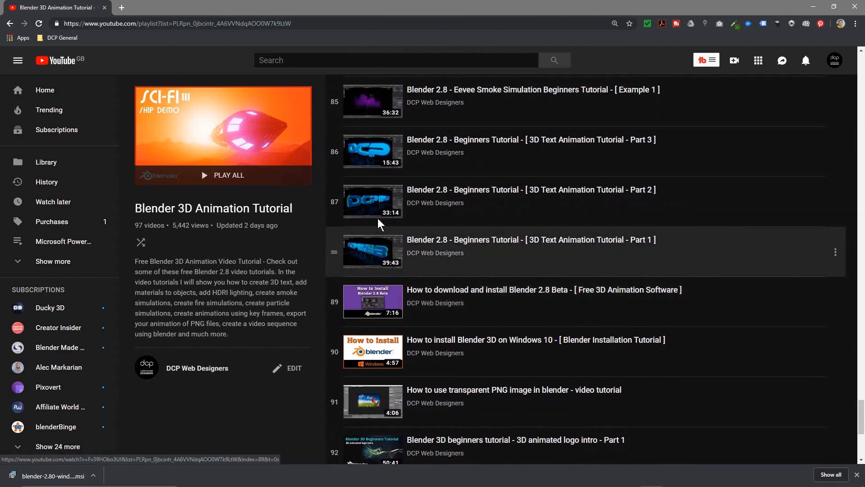
scroll("down", 3)
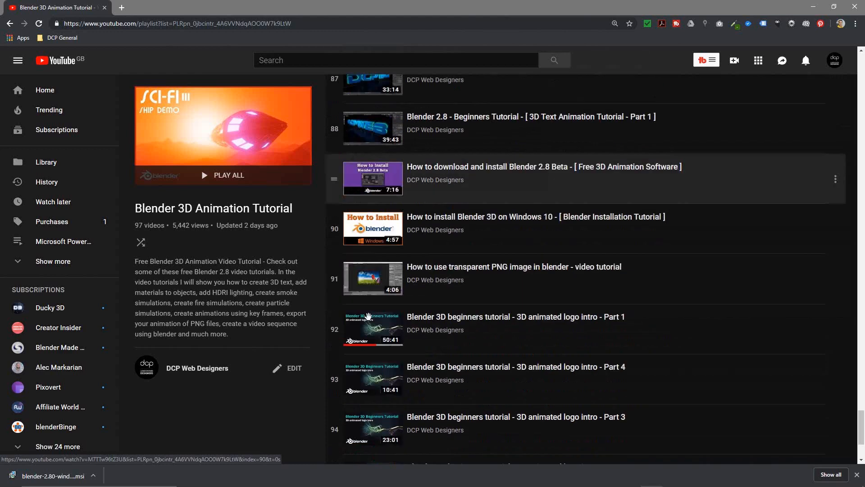
scroll("down", 3)
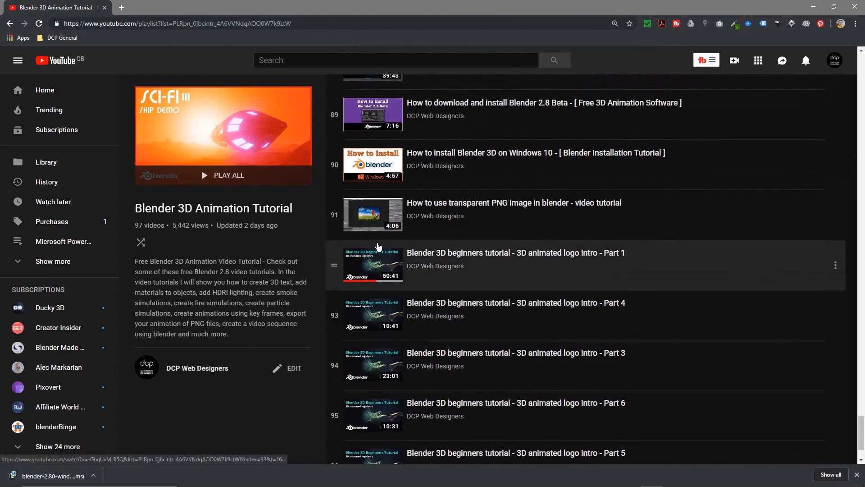
scroll("up", 3)
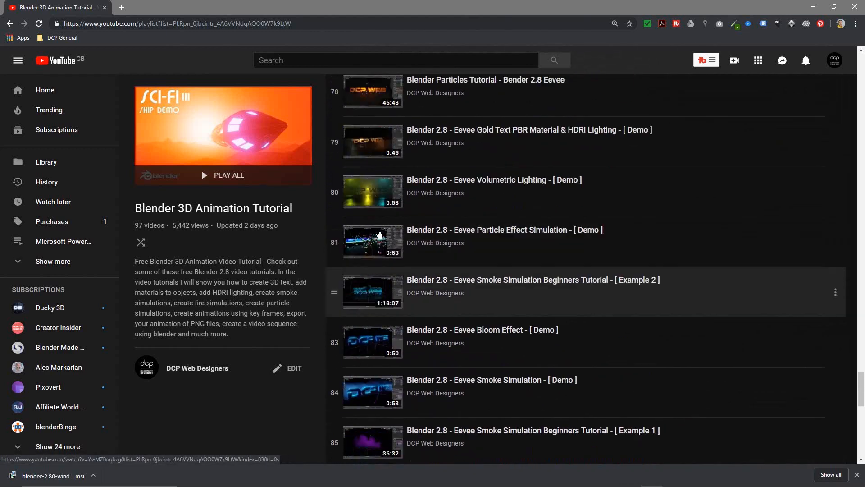
scroll("up", 3)
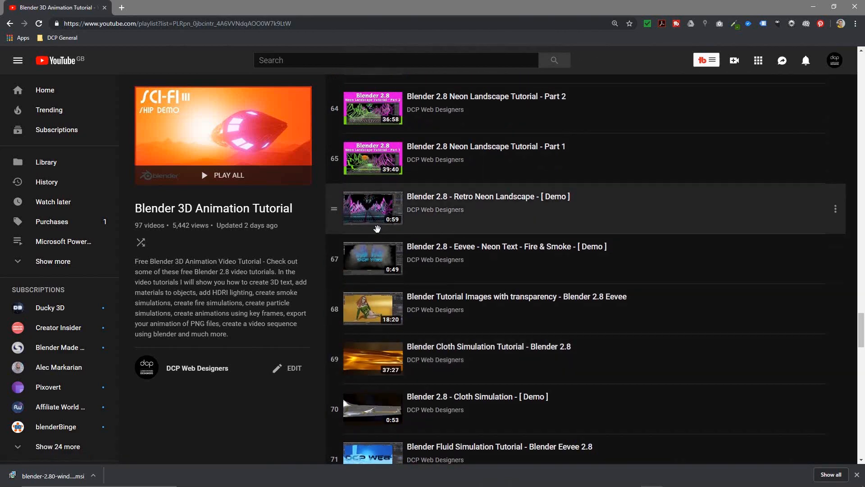
scroll("up", 3)
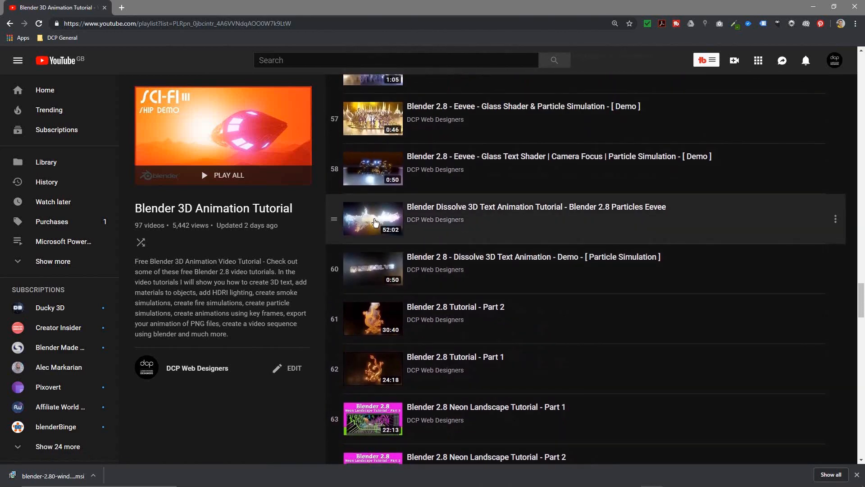
mouse_move(416, 212)
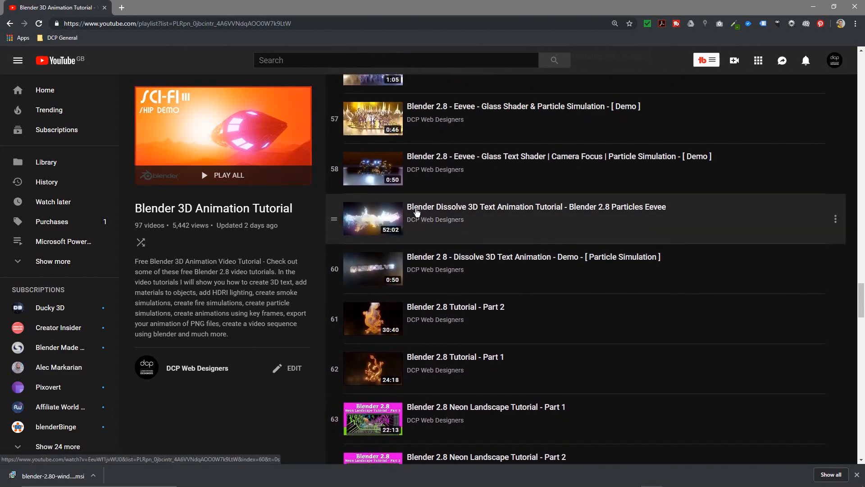
scroll("up", 3)
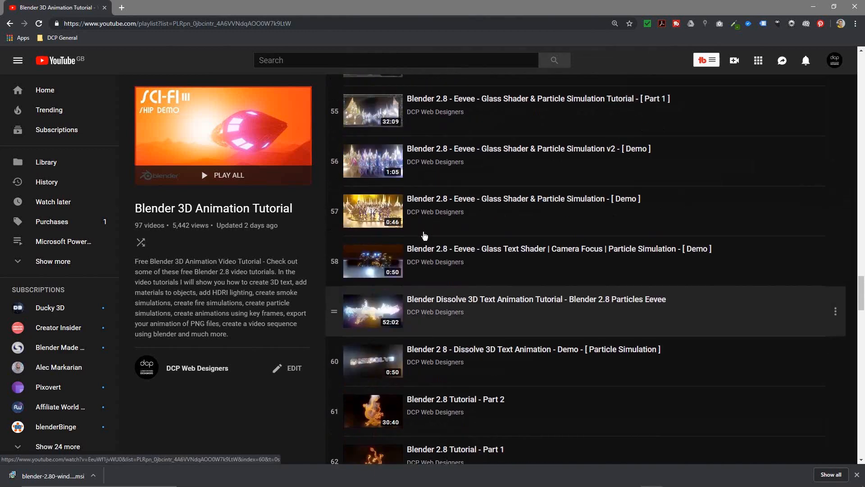
scroll("up", 3)
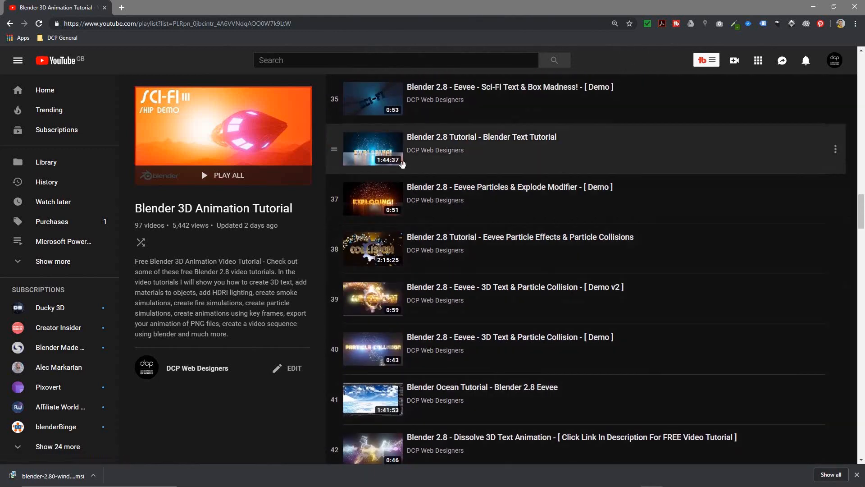
mouse_move(397, 253)
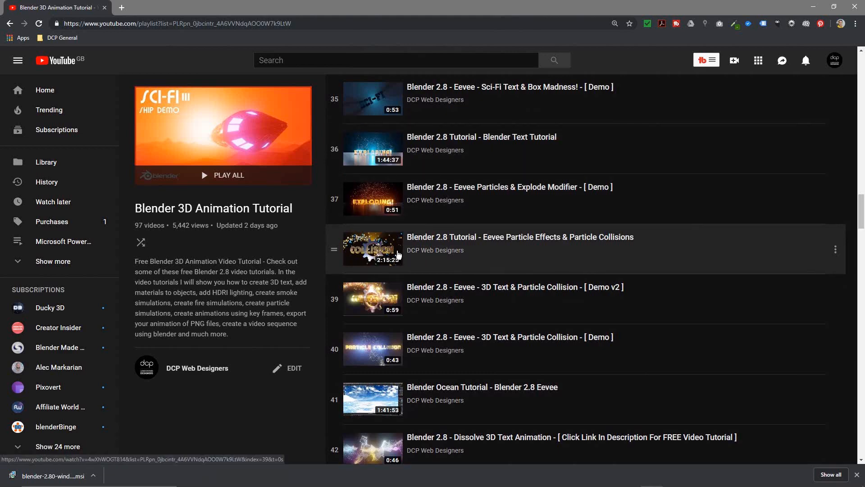
mouse_move(388, 261)
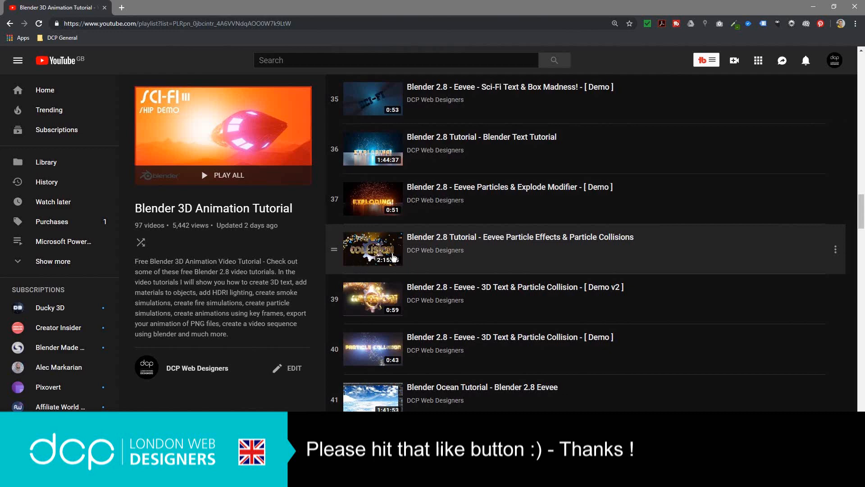
mouse_move(368, 261)
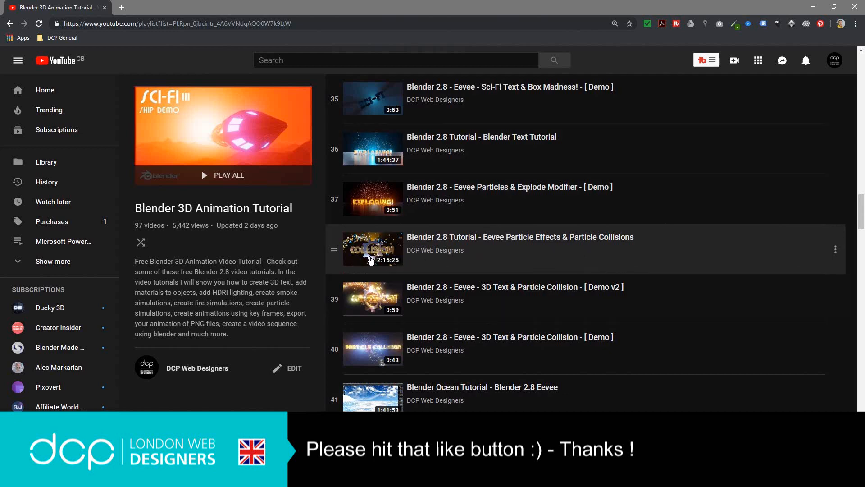
scroll("up", 3)
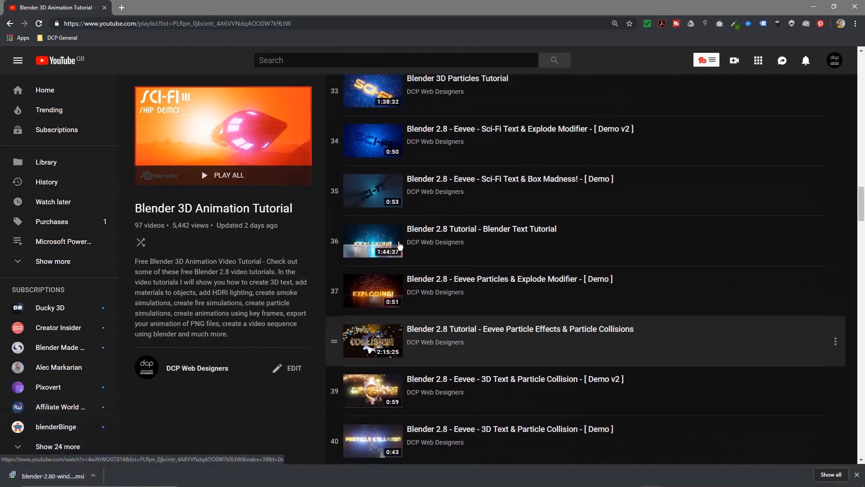
scroll("up", 3)
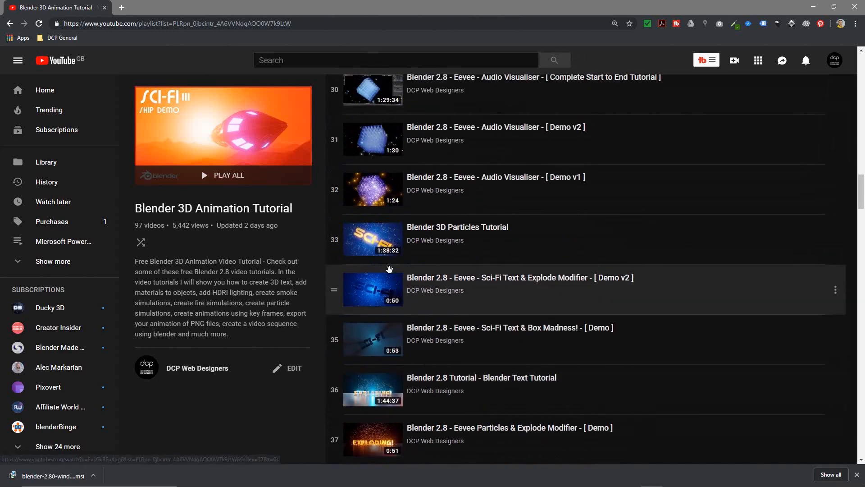
scroll("up", 3)
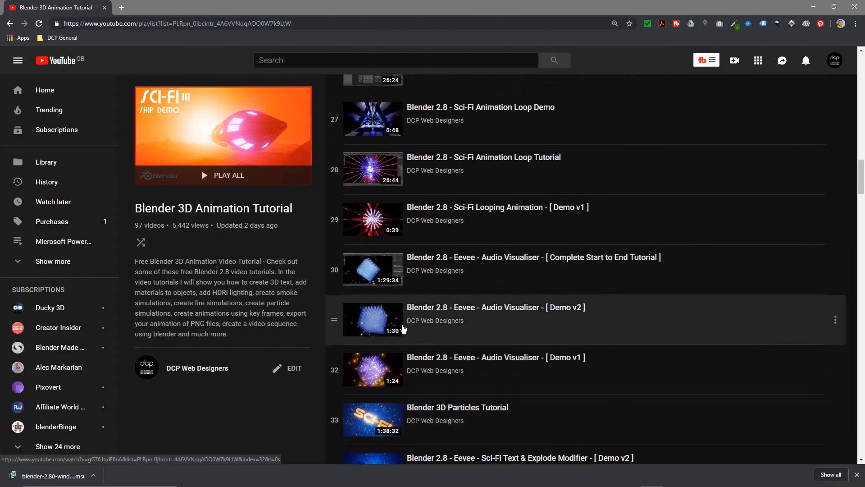
mouse_move(395, 270)
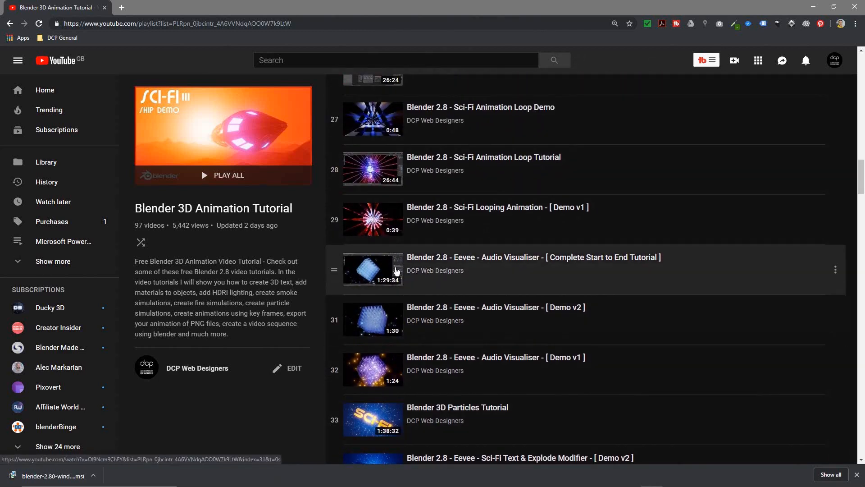
scroll("up", 3)
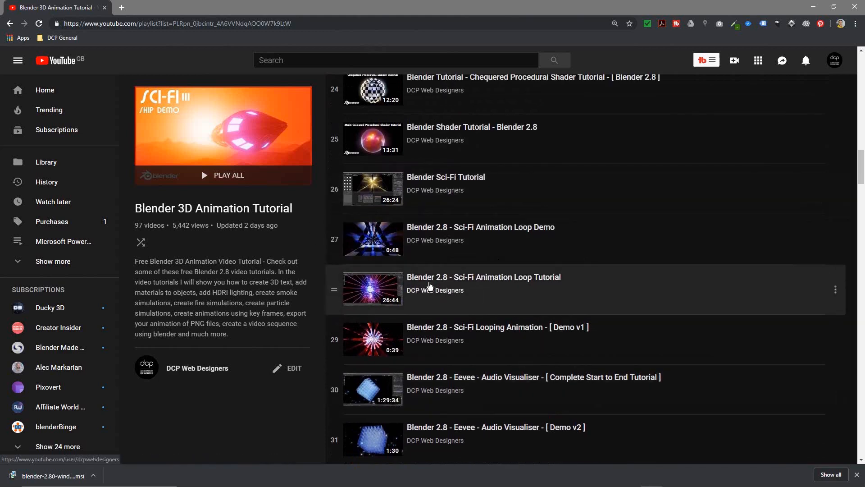
scroll("up", 3)
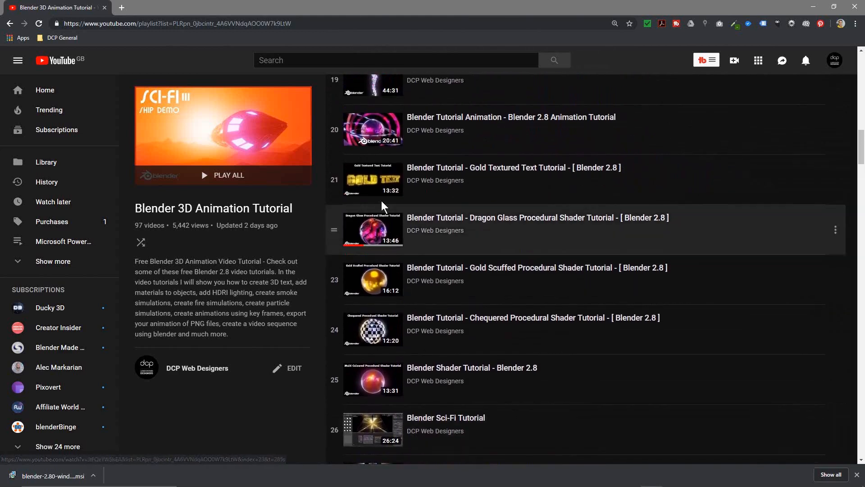
scroll("up", 3)
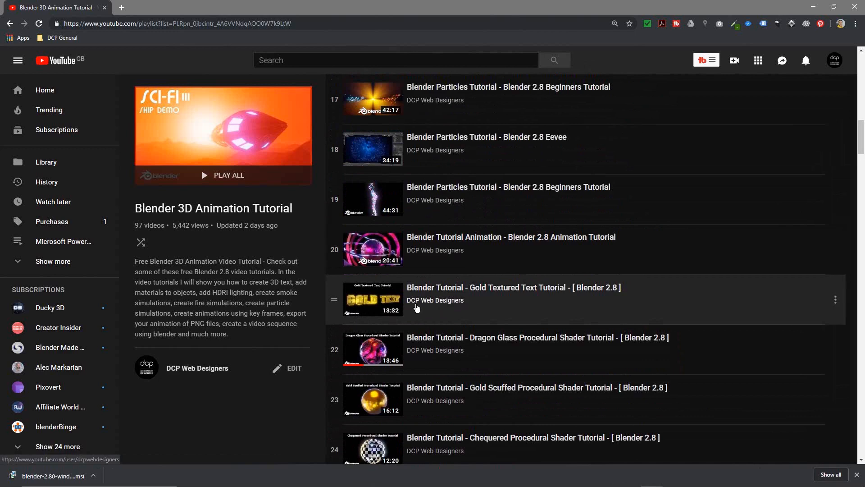
scroll("up", 3)
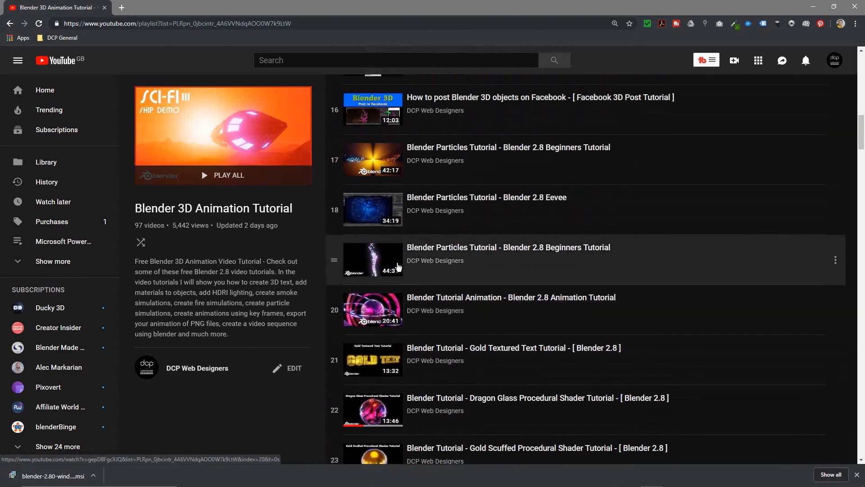
scroll("up", 3)
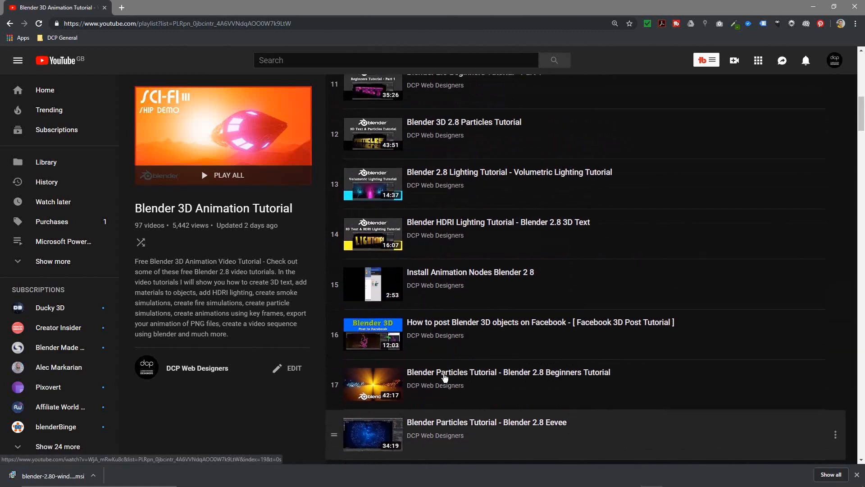
scroll("up", 3)
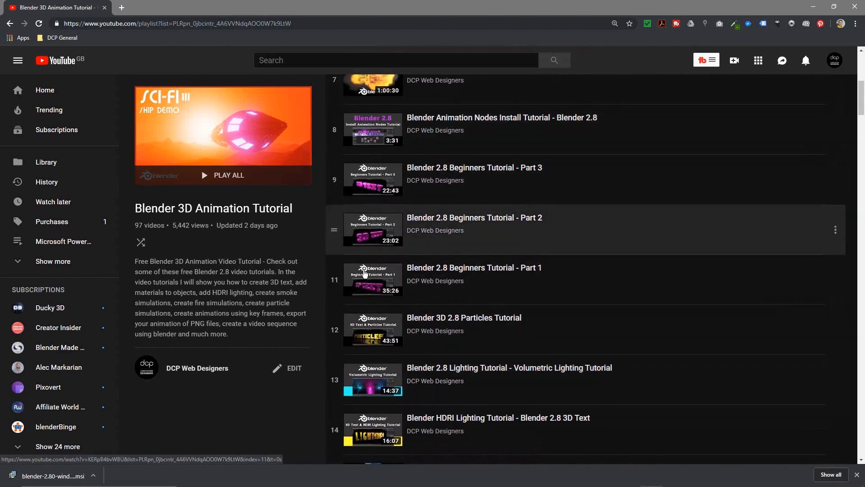
mouse_move(383, 244)
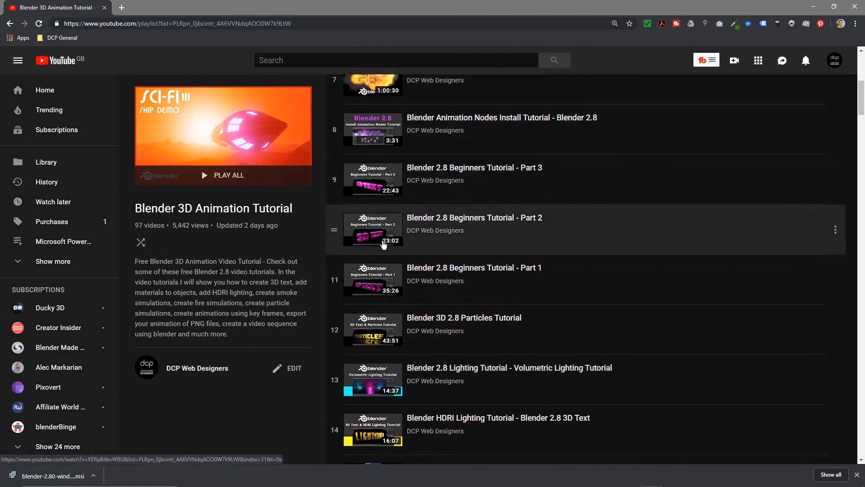
mouse_move(454, 196)
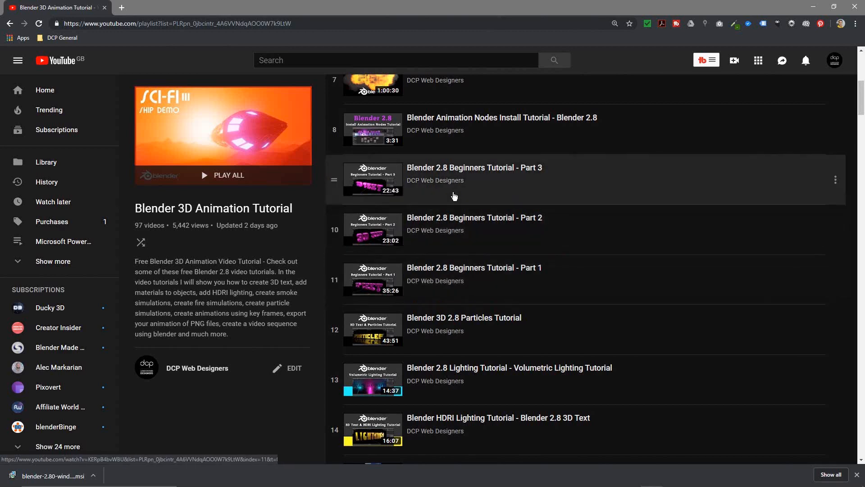
mouse_move(447, 228)
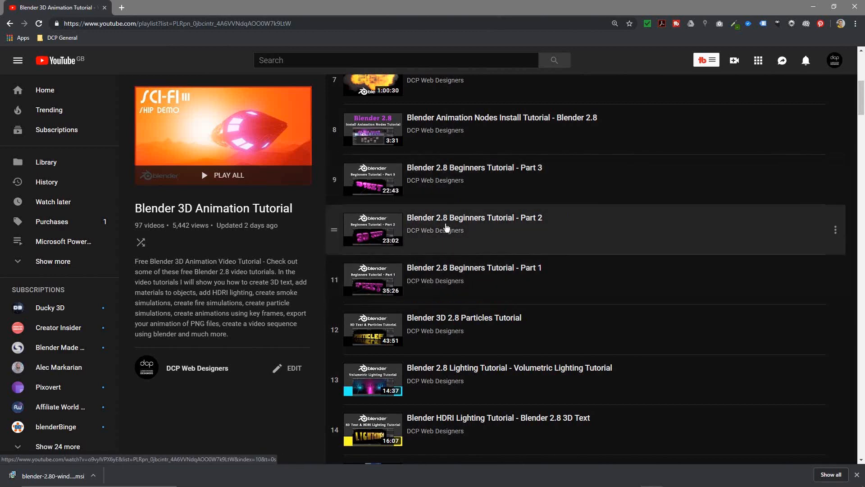
scroll("up", 3)
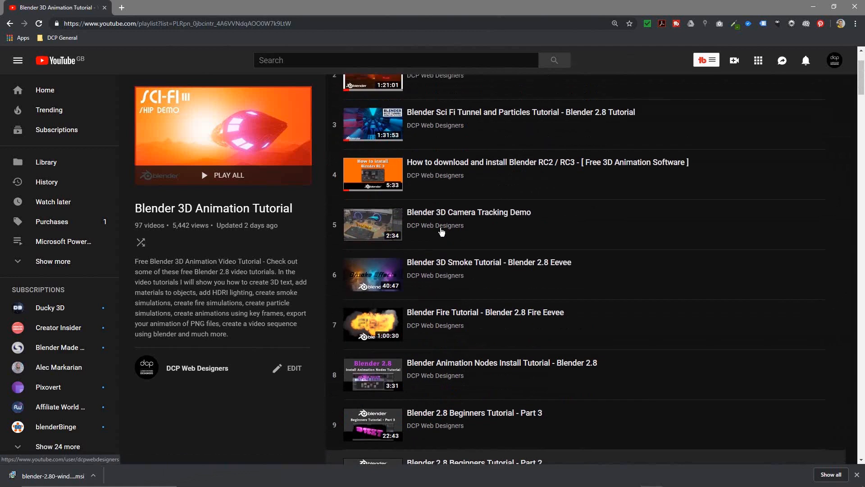
scroll("up", 3)
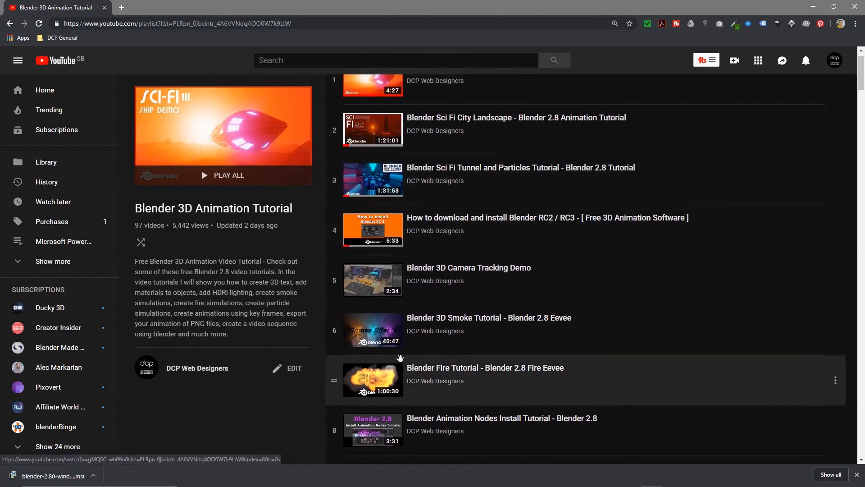
scroll("up", 3)
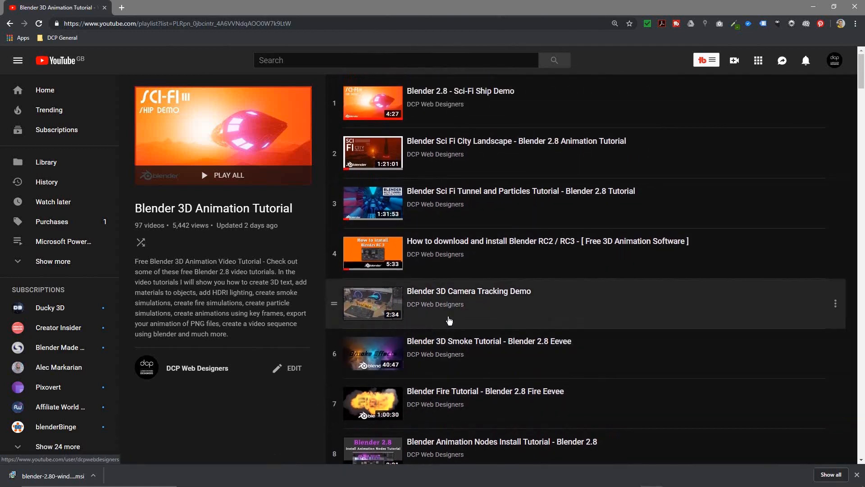
mouse_move(391, 160)
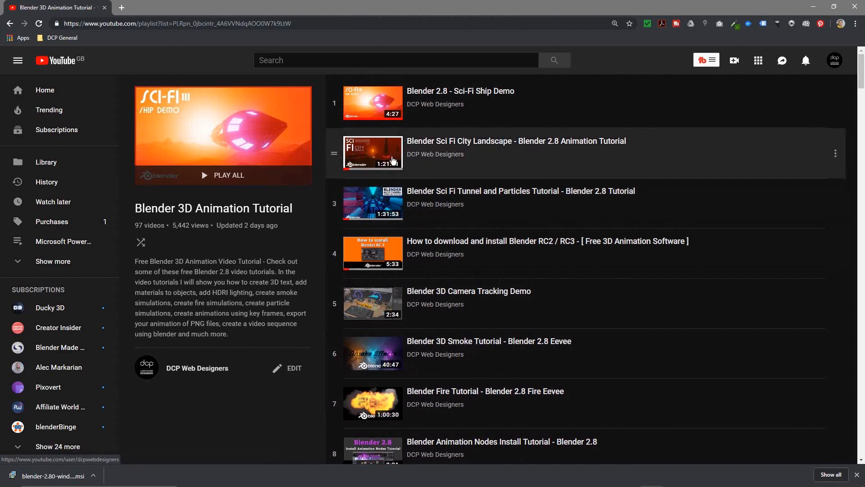
mouse_move(518, 156)
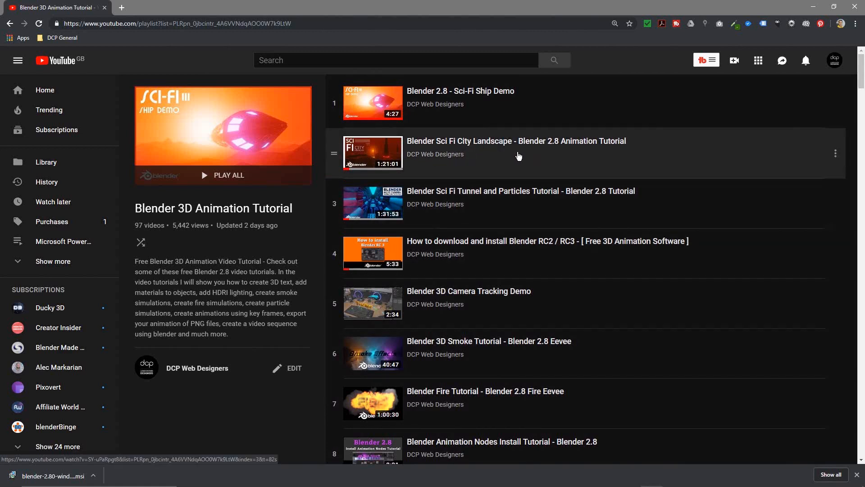
mouse_move(395, 160)
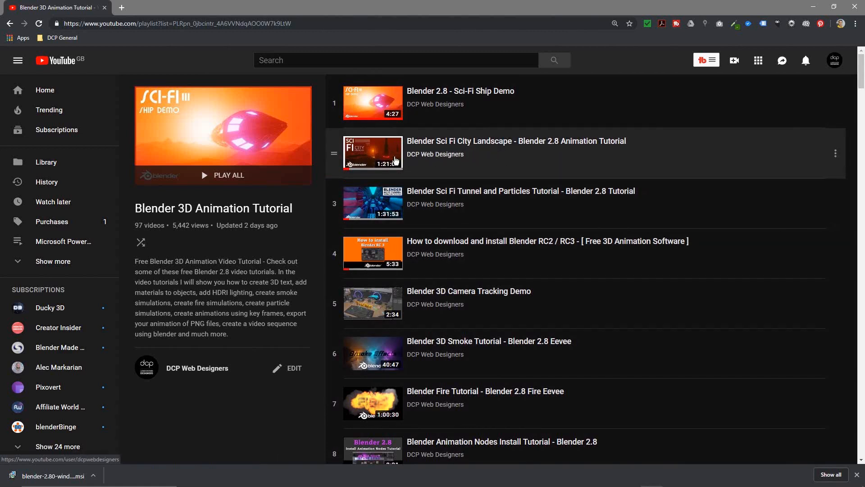
mouse_move(361, 118)
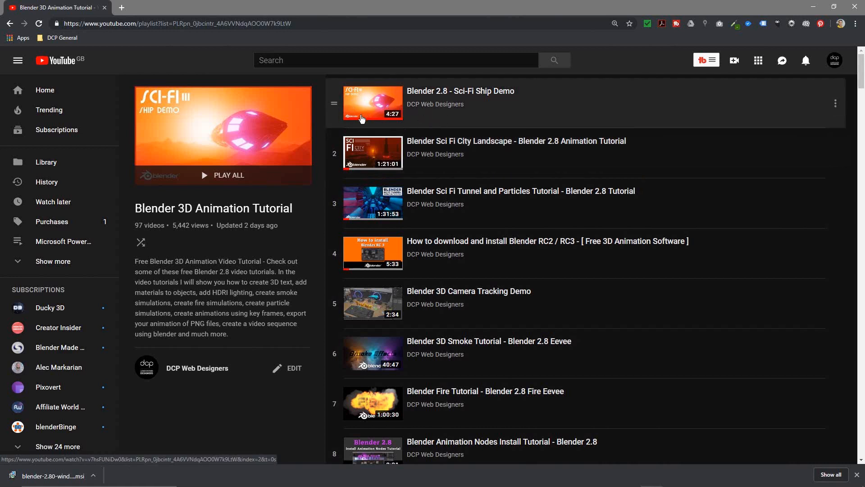
mouse_move(404, 108)
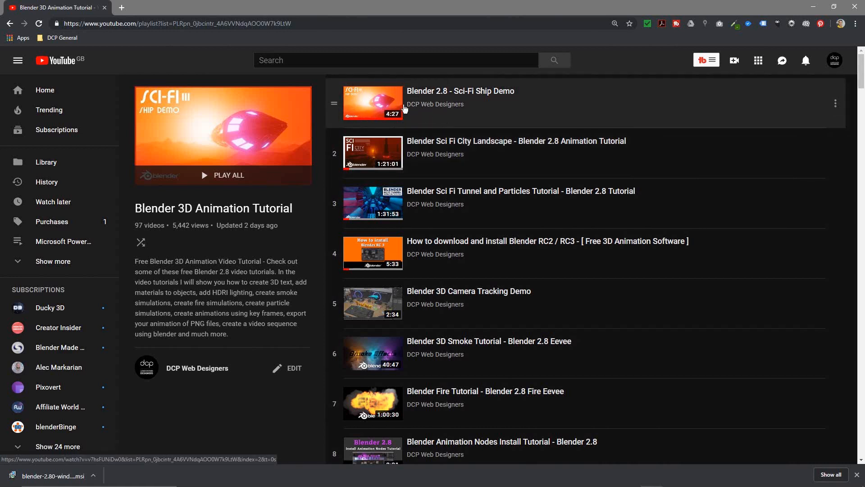
mouse_move(409, 120)
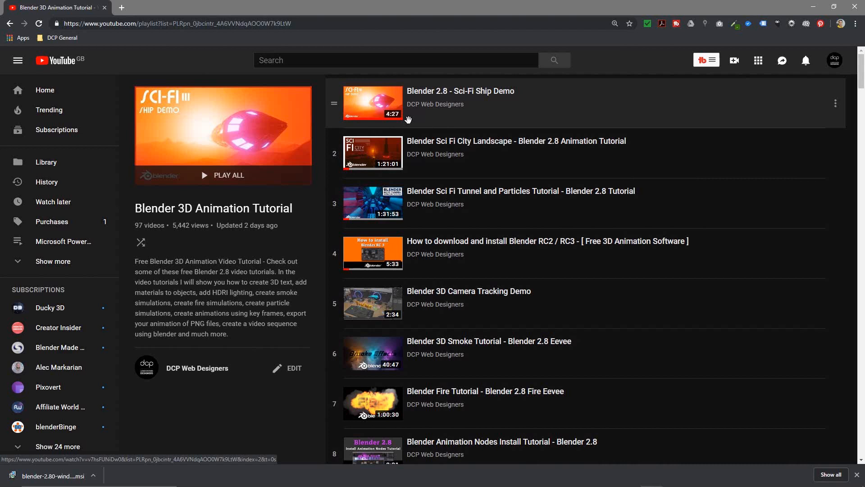
mouse_move(445, 114)
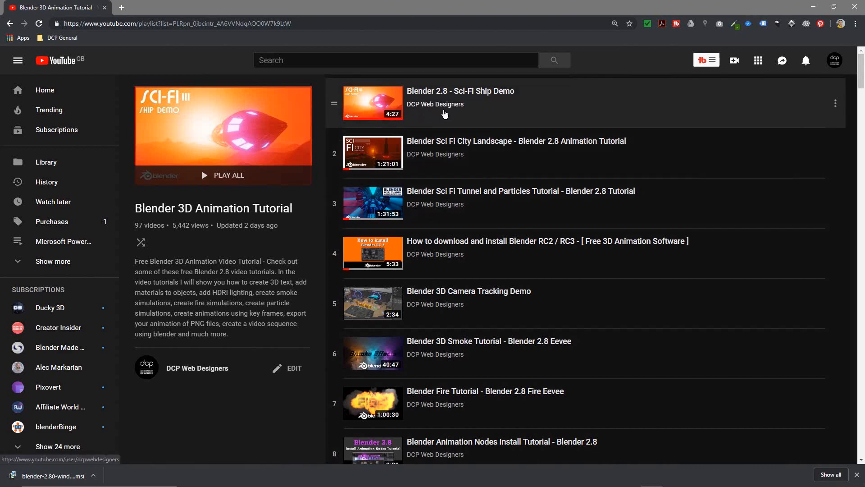
mouse_move(83, 120)
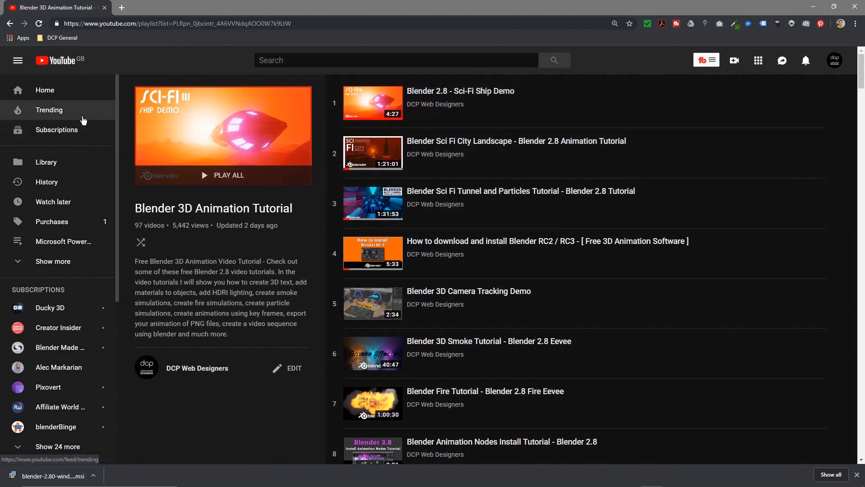
mouse_move(16, 32)
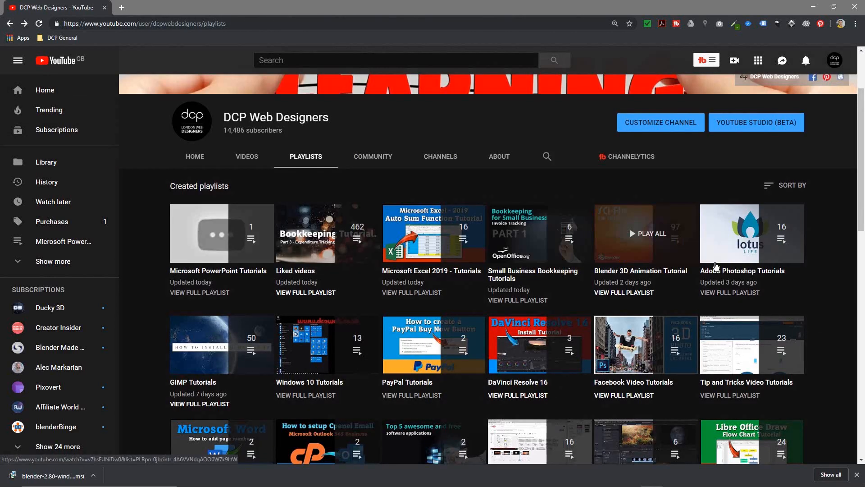
Scroll to the end of the channel's created playlists, then quit Chrome.
scroll("down", 3)
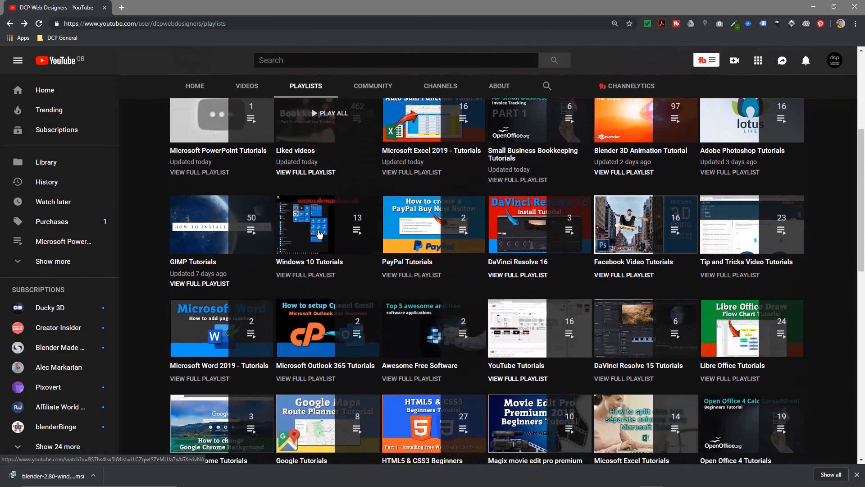
mouse_move(542, 257)
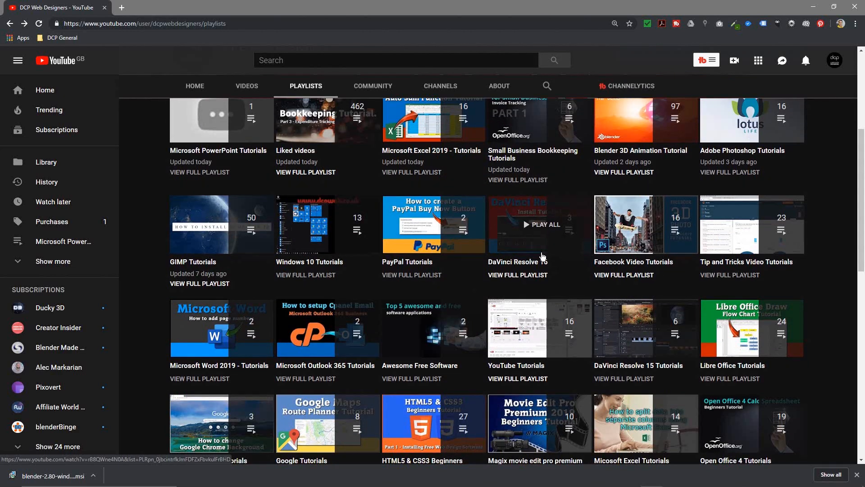
scroll("down", 3)
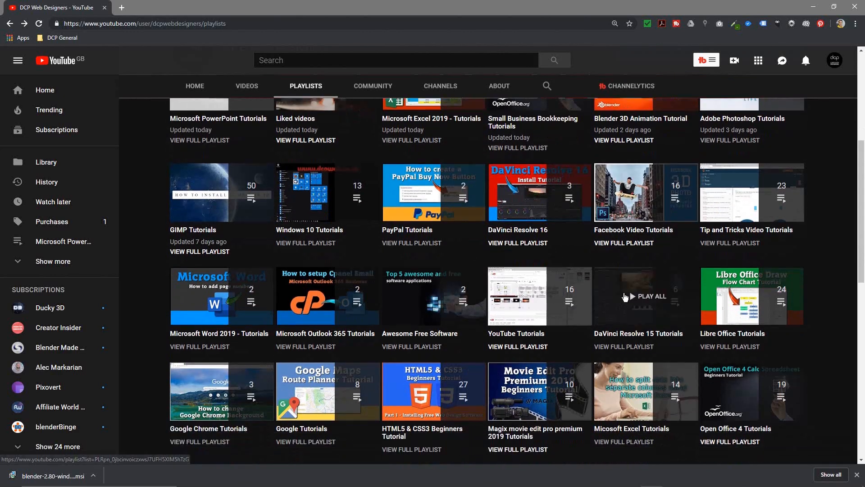
scroll("down", 3)
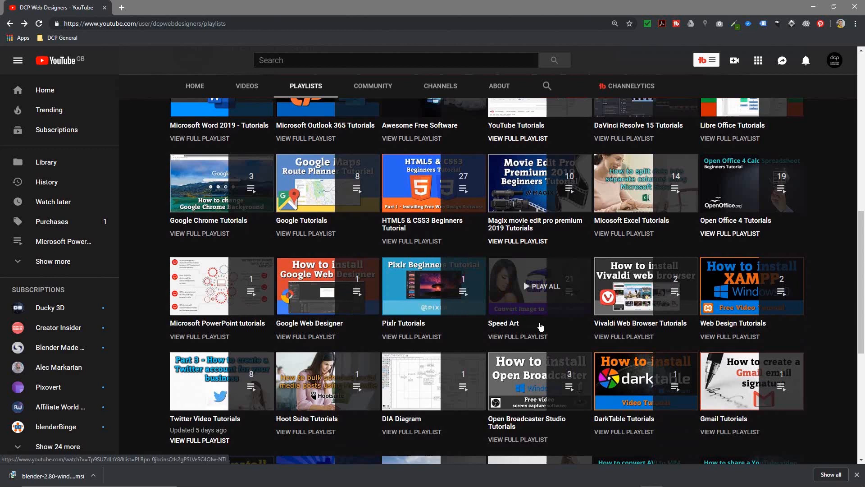
scroll("down", 3)
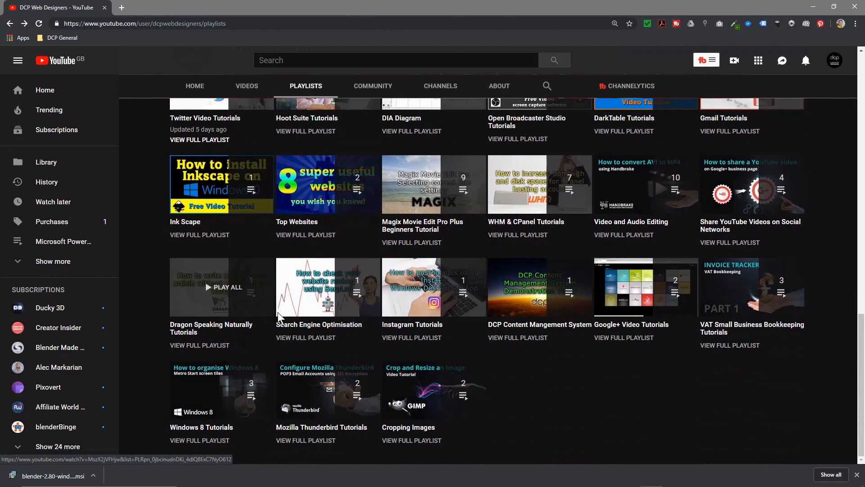
mouse_move(555, 411)
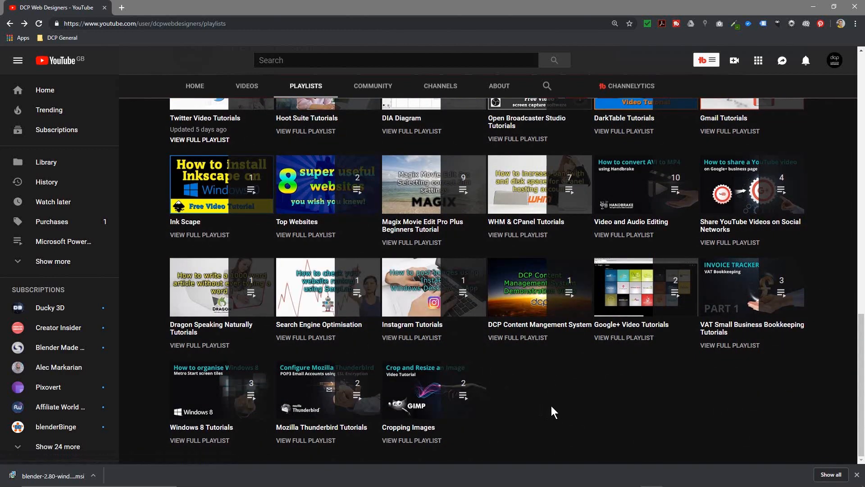
mouse_move(546, 402)
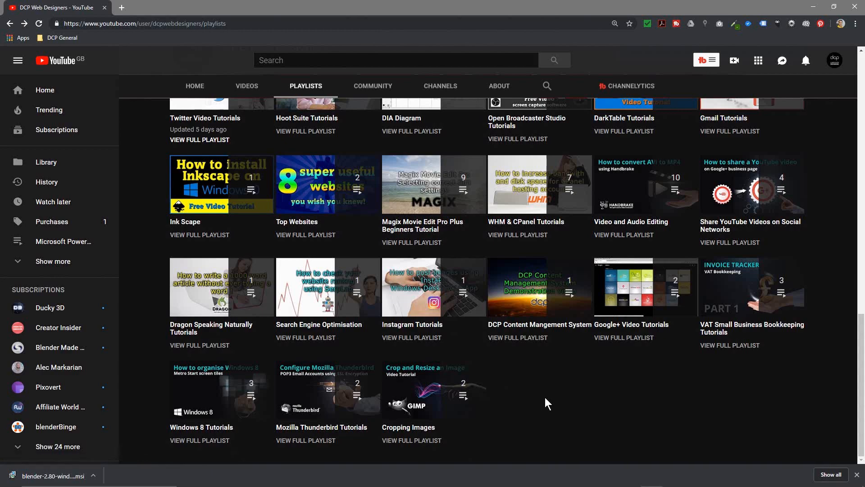
mouse_move(848, 466)
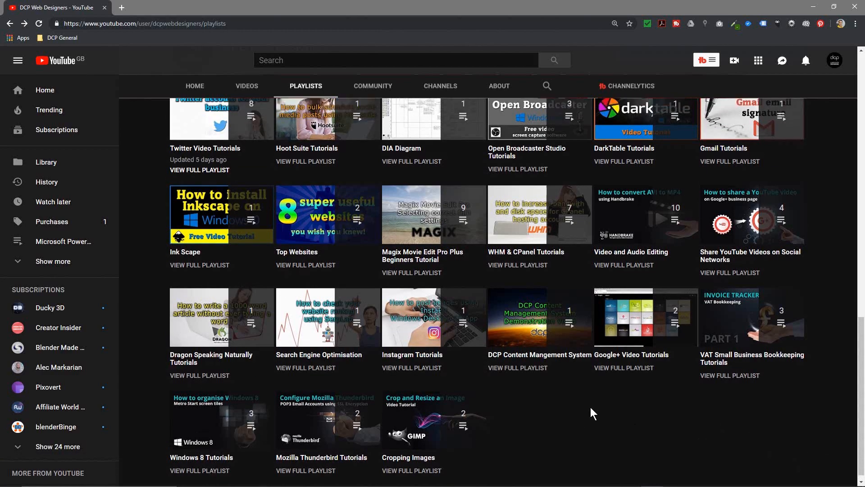
scroll("up", 3)
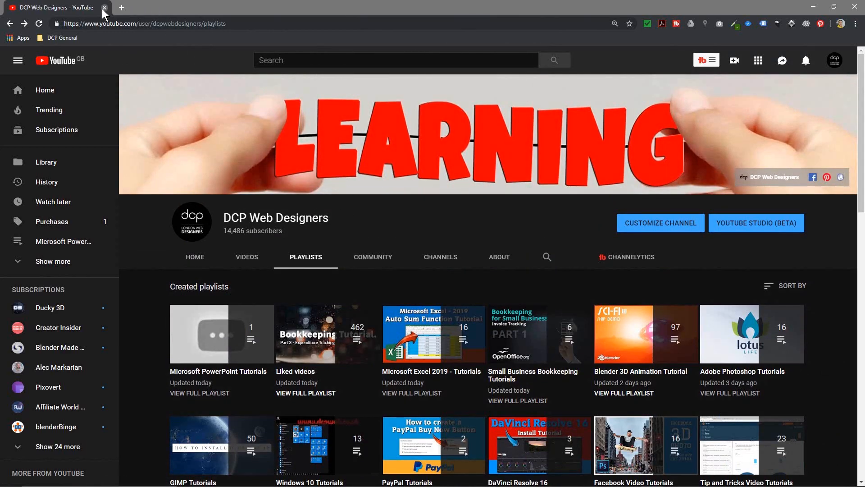
left_click(105, 7)
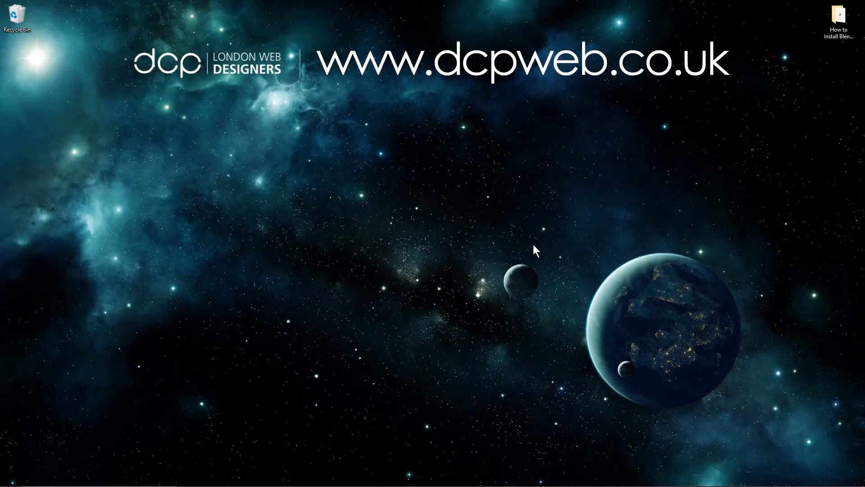
mouse_move(562, 253)
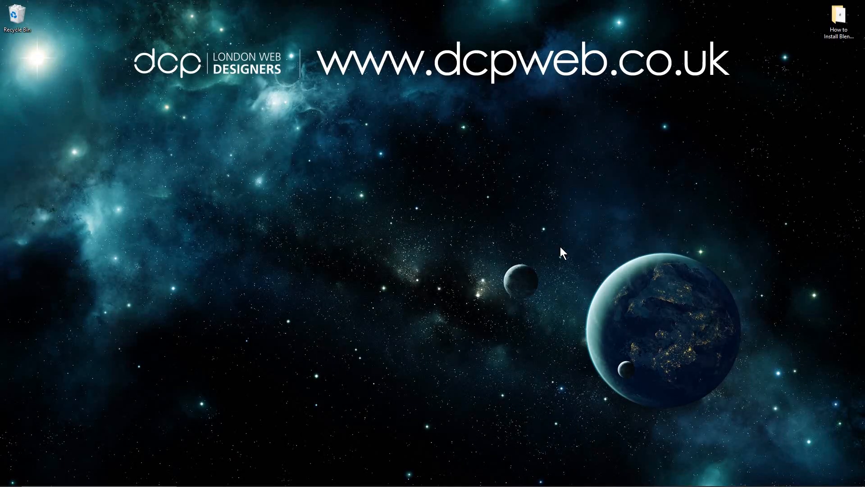